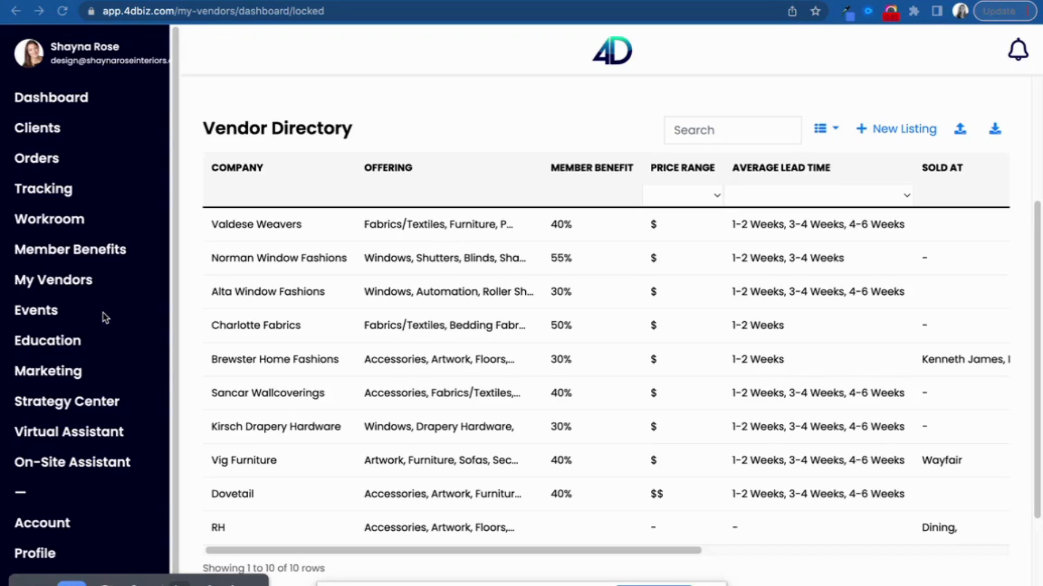
{"action": "mouse_move", "coordinate": [96, 312]}
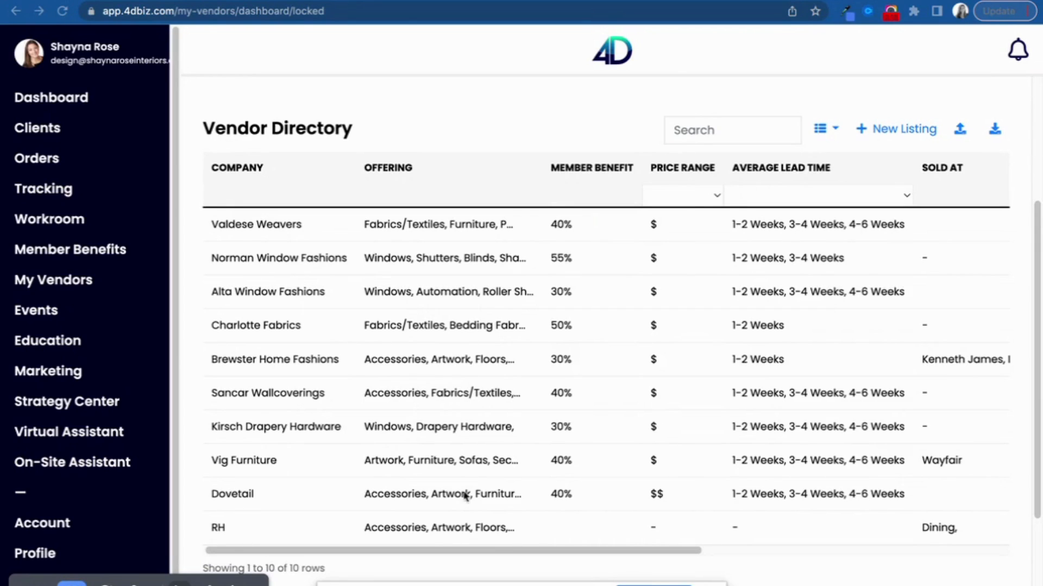
{"action": "mouse_move", "coordinate": [590, 226]}
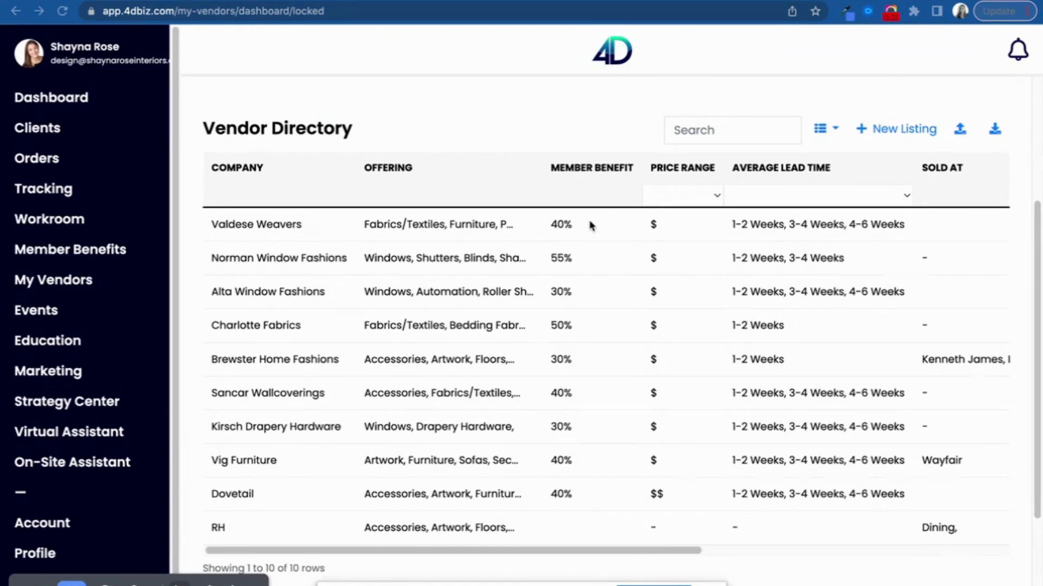
{"action": "mouse_move", "coordinate": [597, 221]}
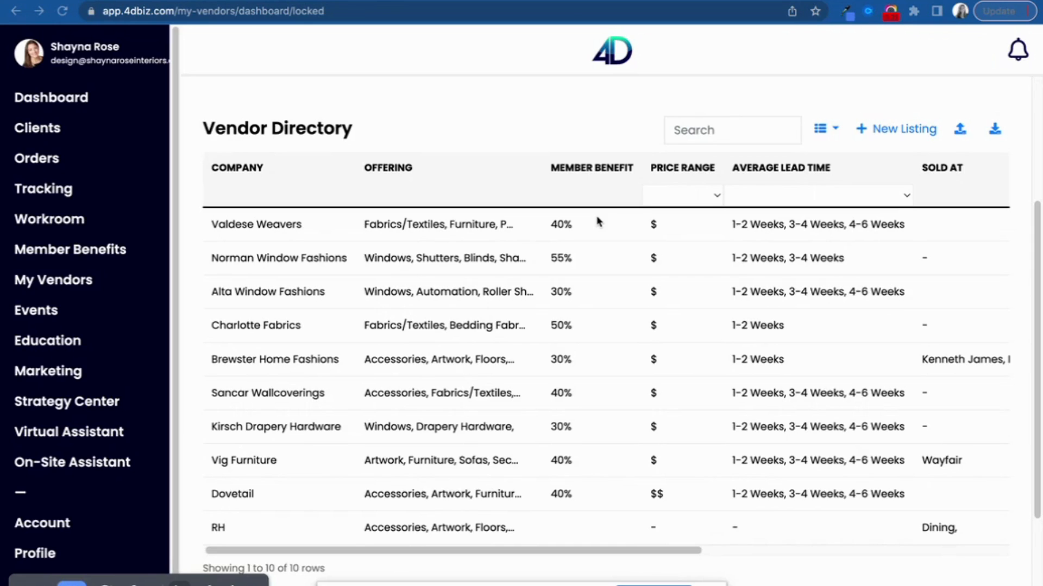
{"action": "mouse_move", "coordinate": [686, 204]}
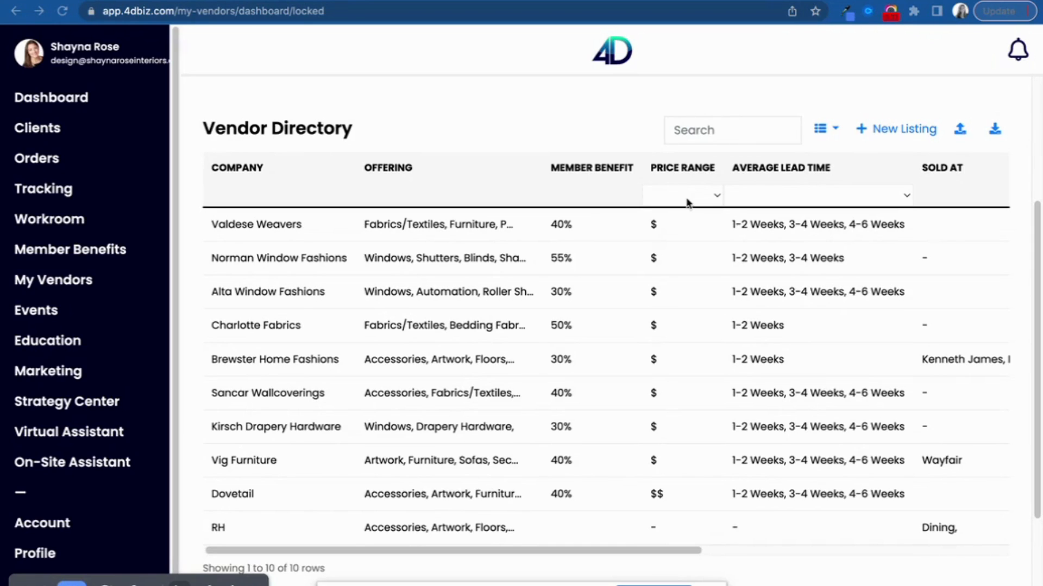
{"action": "mouse_move", "coordinate": [1014, 114]}
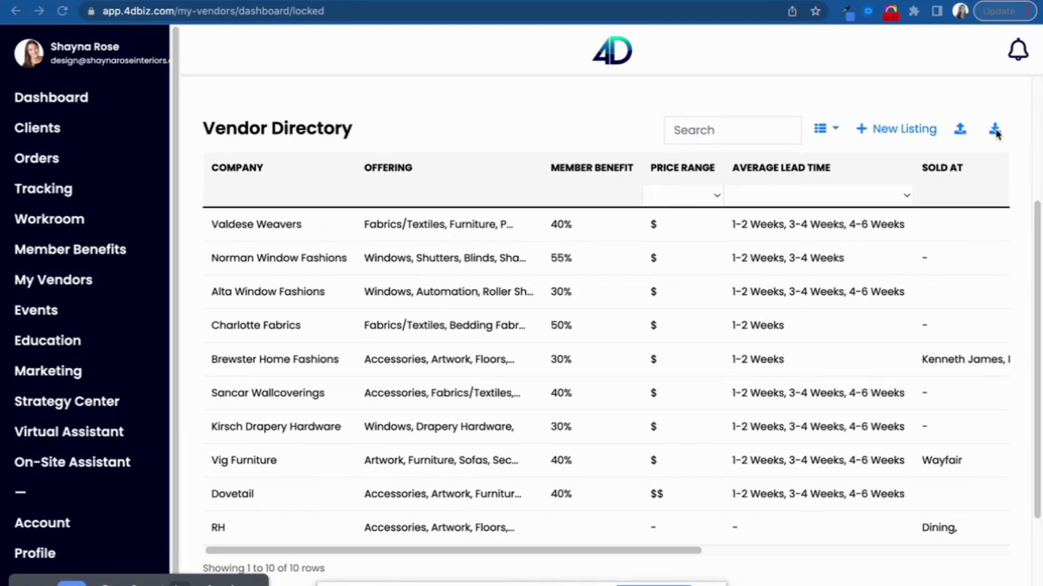
Start a New Listing and move down to the Product Types section
{"action": "left_click", "coordinate": [732, 130]}
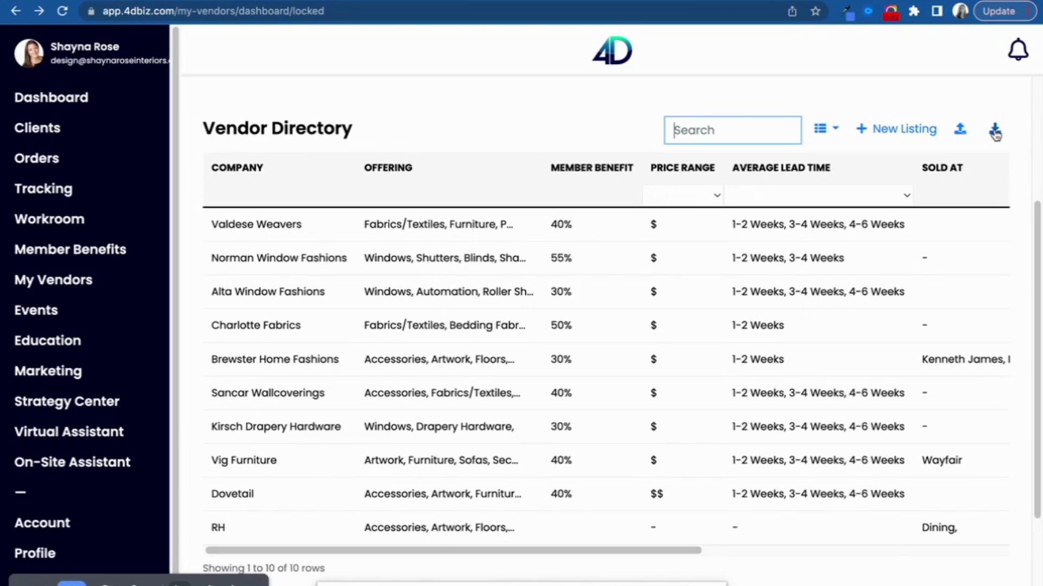
{"action": "mouse_move", "coordinate": [995, 129]}
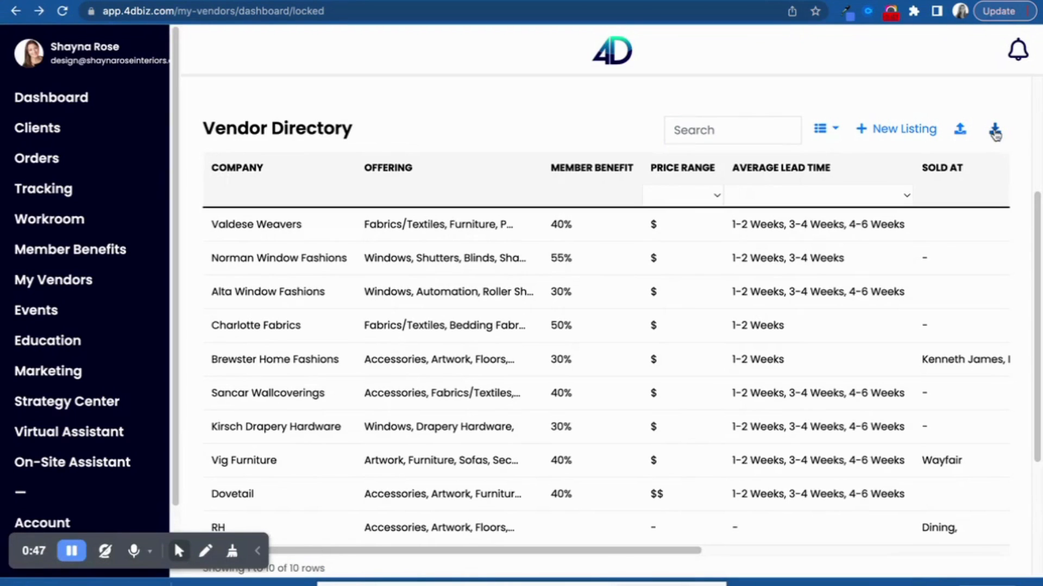
{"action": "mouse_move", "coordinate": [480, 426]}
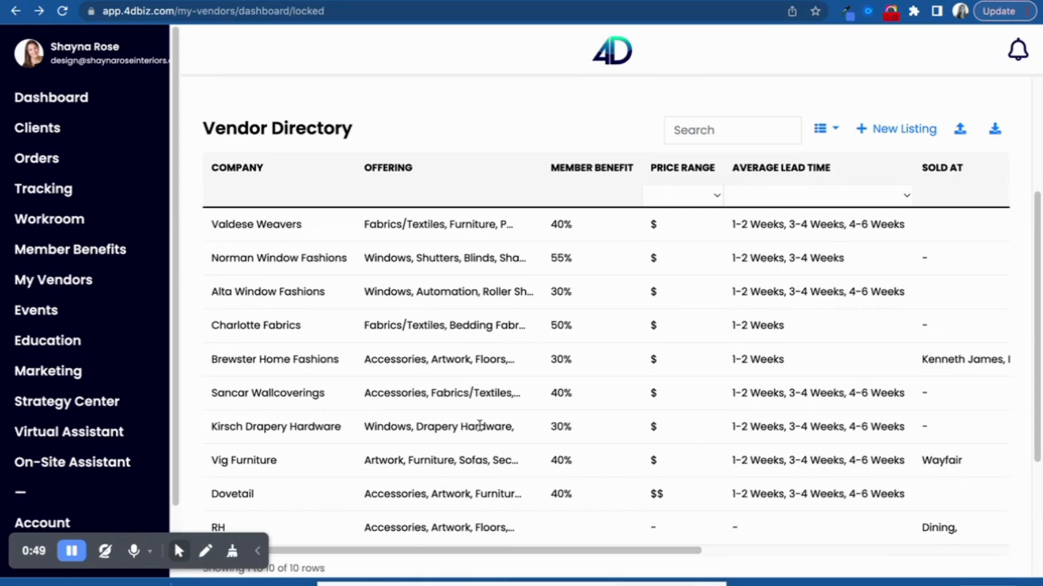
{"action": "mouse_move", "coordinate": [524, 345]}
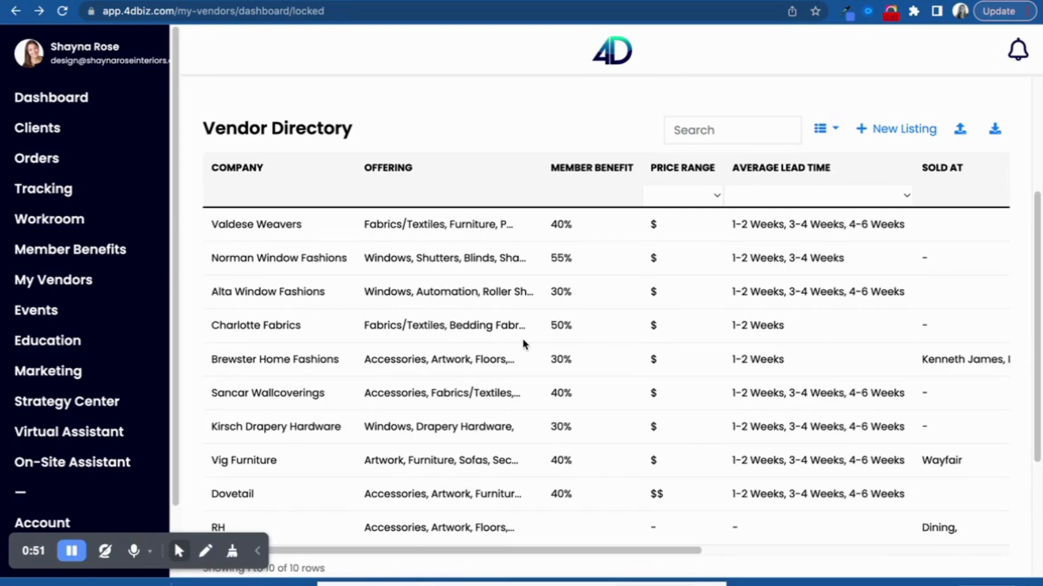
{"action": "mouse_move", "coordinate": [959, 128]}
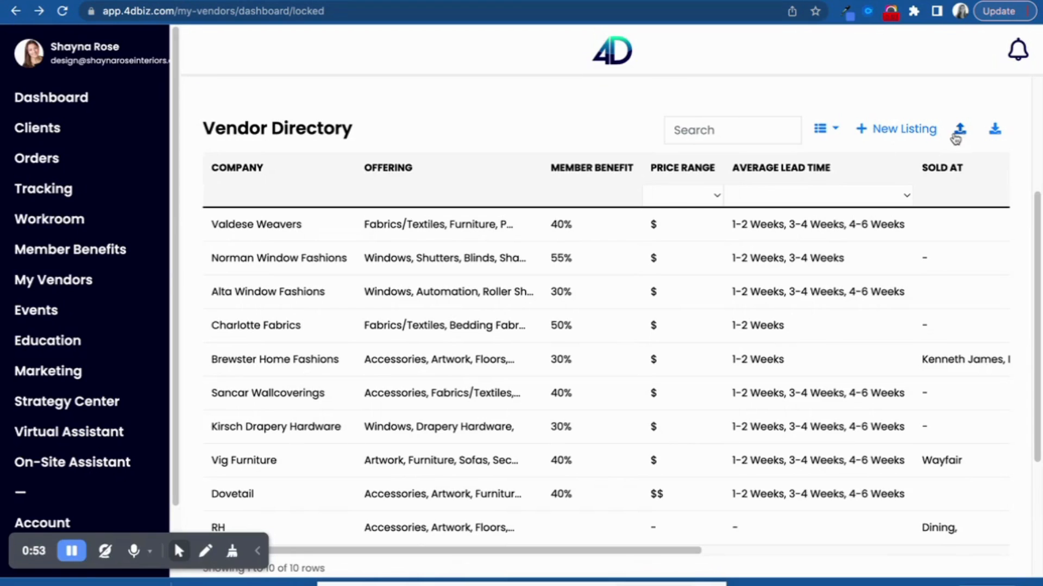
{"action": "mouse_move", "coordinate": [894, 26]}
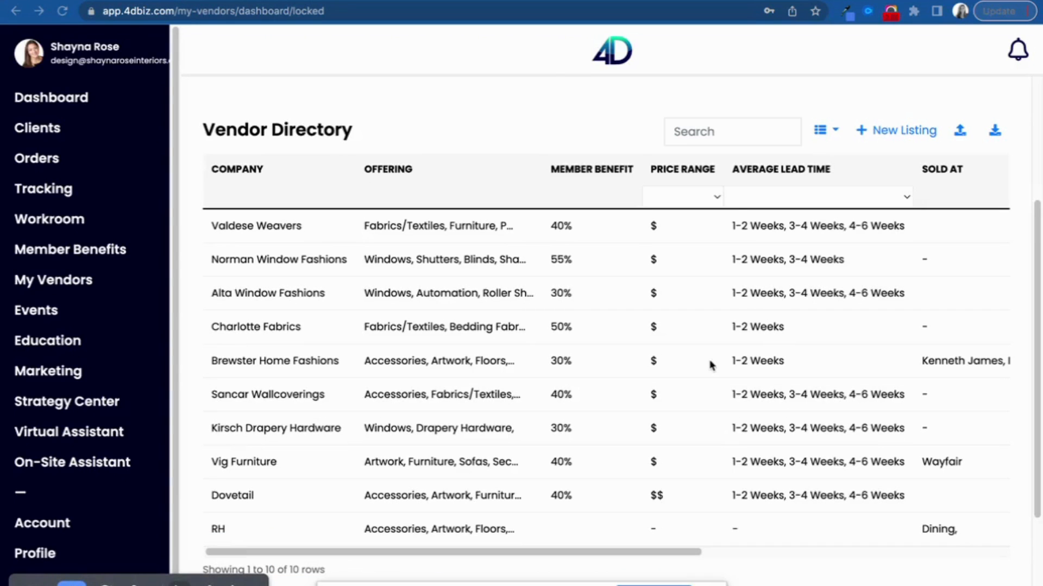
{"action": "mouse_move", "coordinate": [931, 148]}
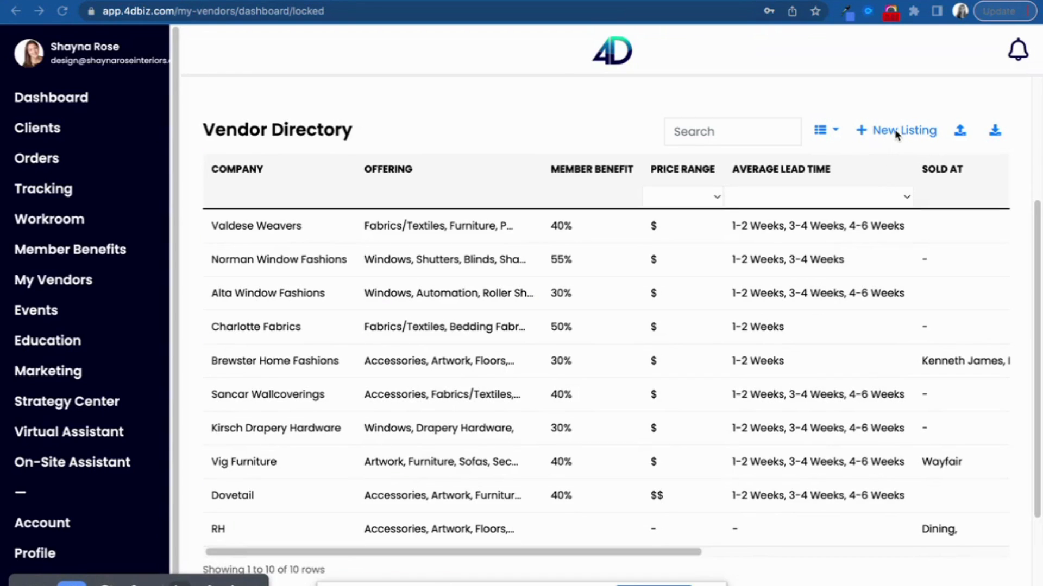
{"action": "left_click", "coordinate": [902, 129]}
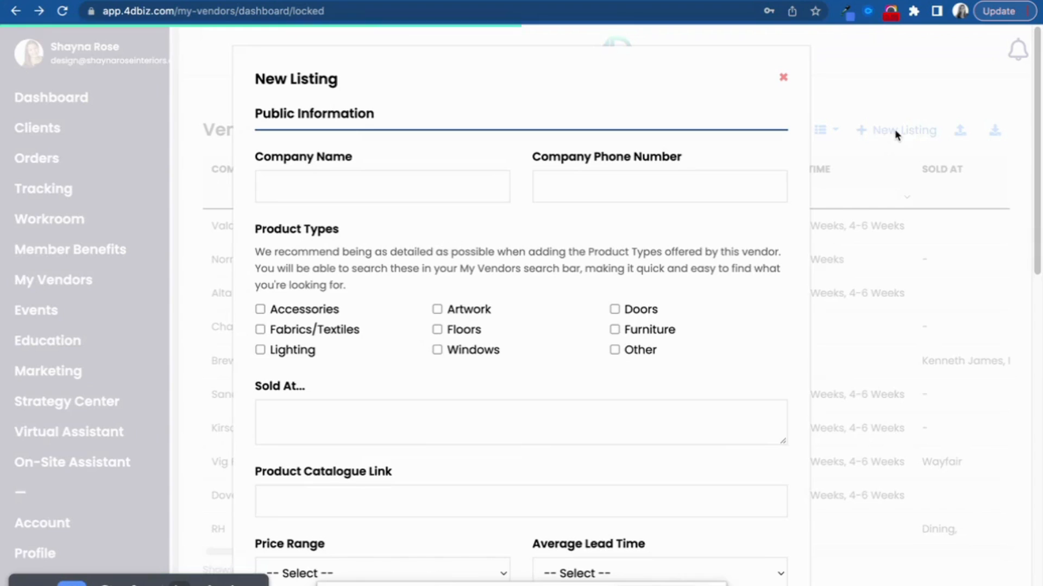
{"action": "mouse_move", "coordinate": [438, 153]}
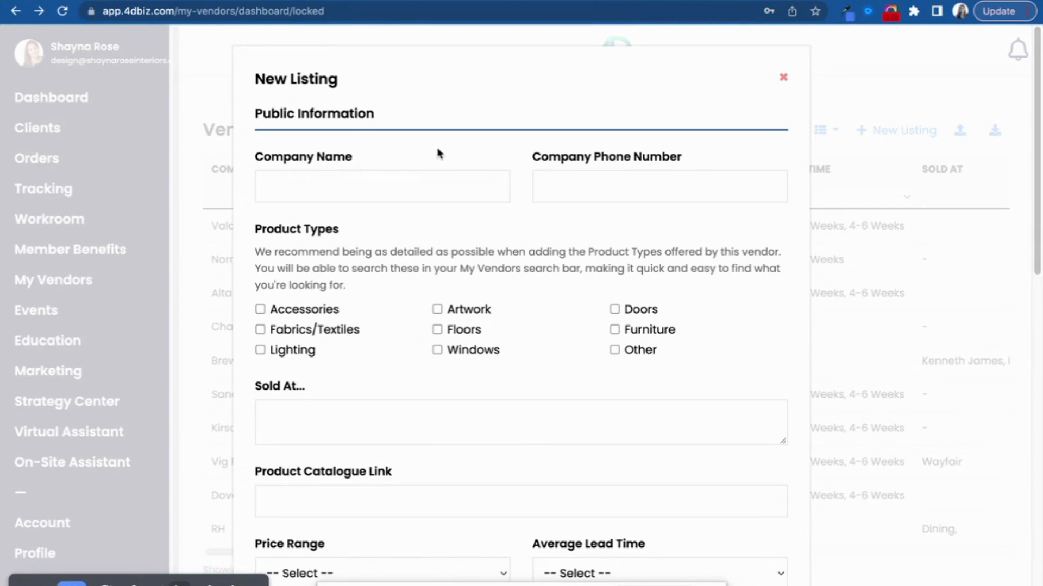
{"action": "left_click", "coordinate": [381, 186]}
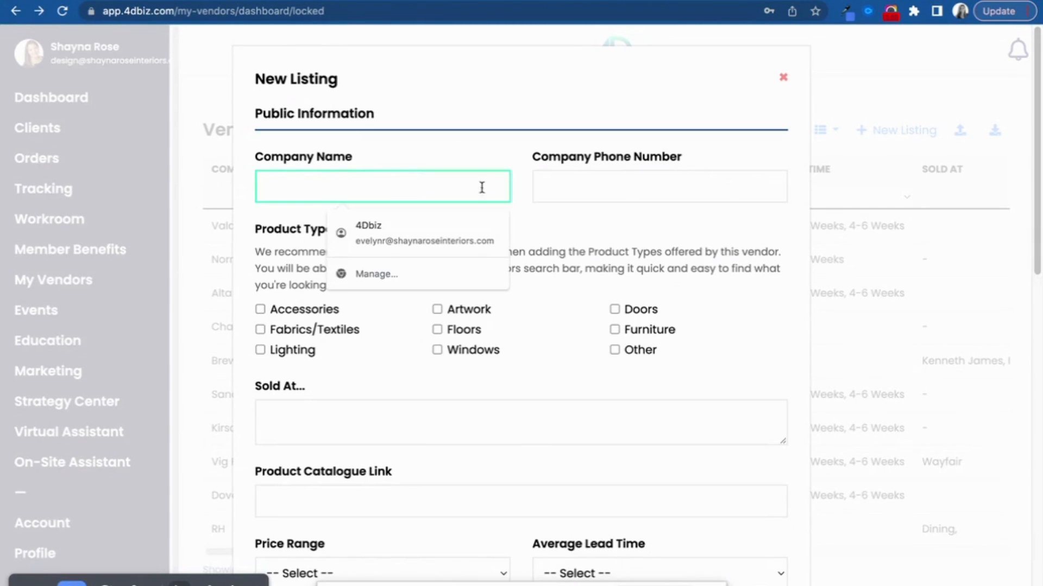
{"action": "scroll", "scroll_direction": "down", "scroll_amount": 3}
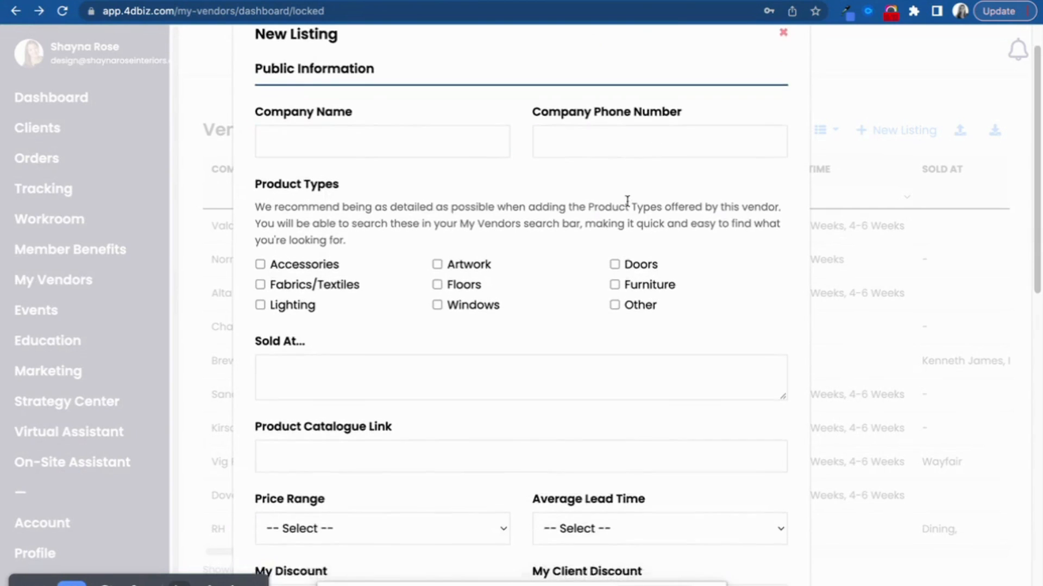
{"action": "scroll", "scroll_direction": "down", "scroll_amount": 3}
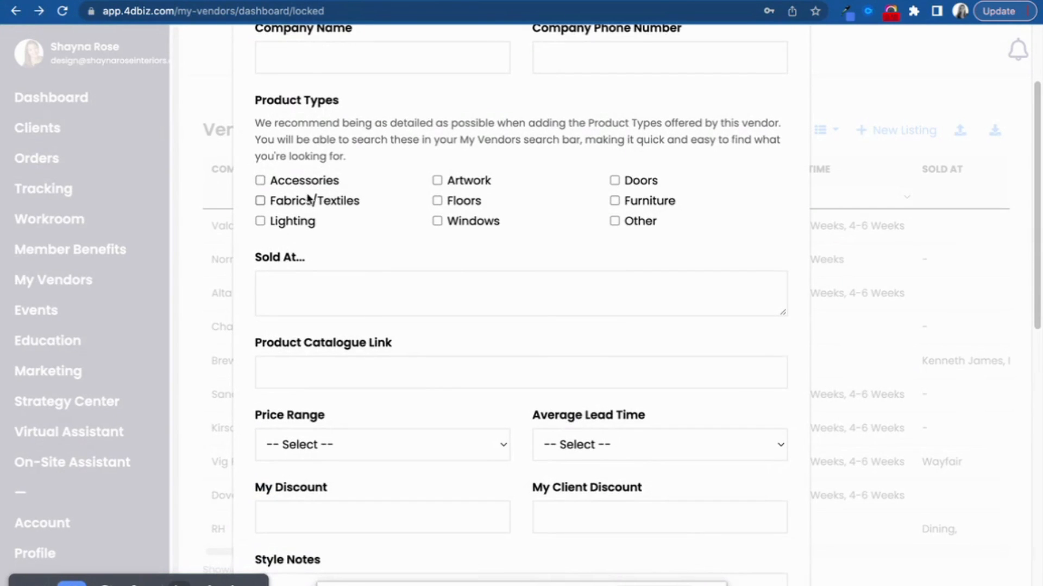
Check Lighting and Other, entering 'Mid-Century Modern, Dining chairs,' as the Other keywords
{"action": "left_click", "coordinate": [259, 221]}
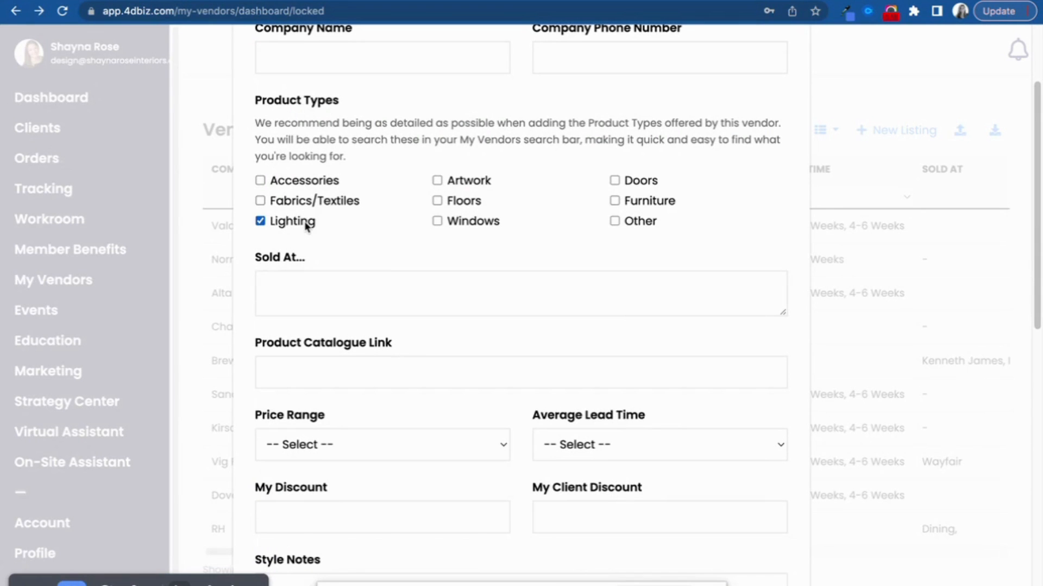
{"action": "left_click", "coordinate": [614, 221]}
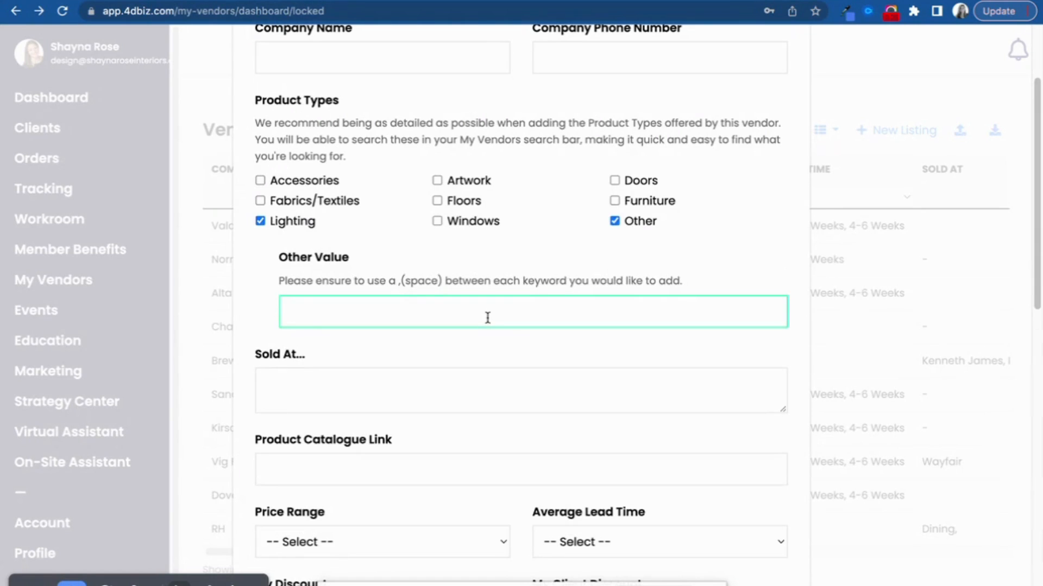
{"action": "type", "text": "Mid-C"}
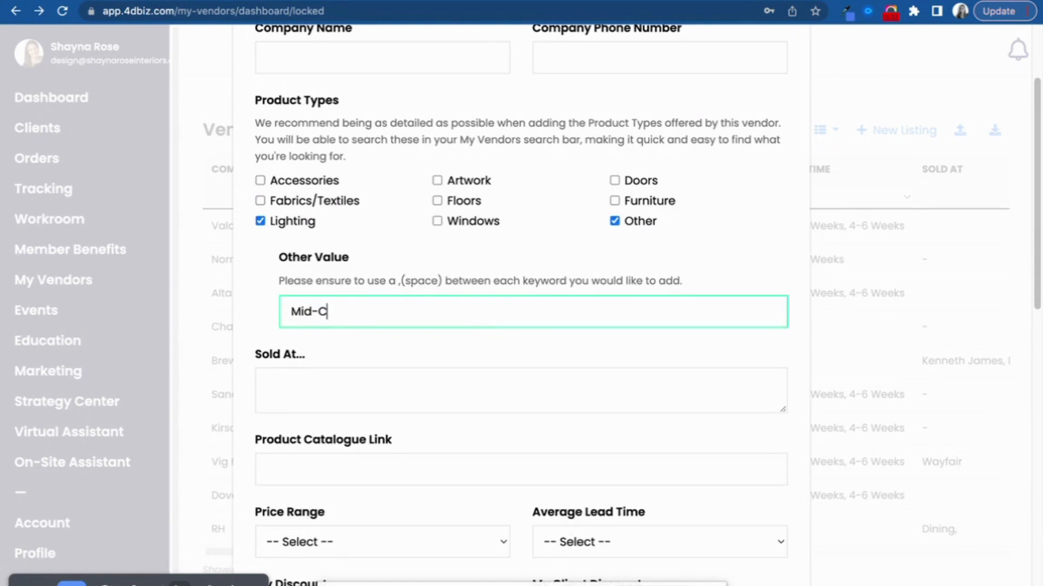
{"action": "type", "text": "entury"}
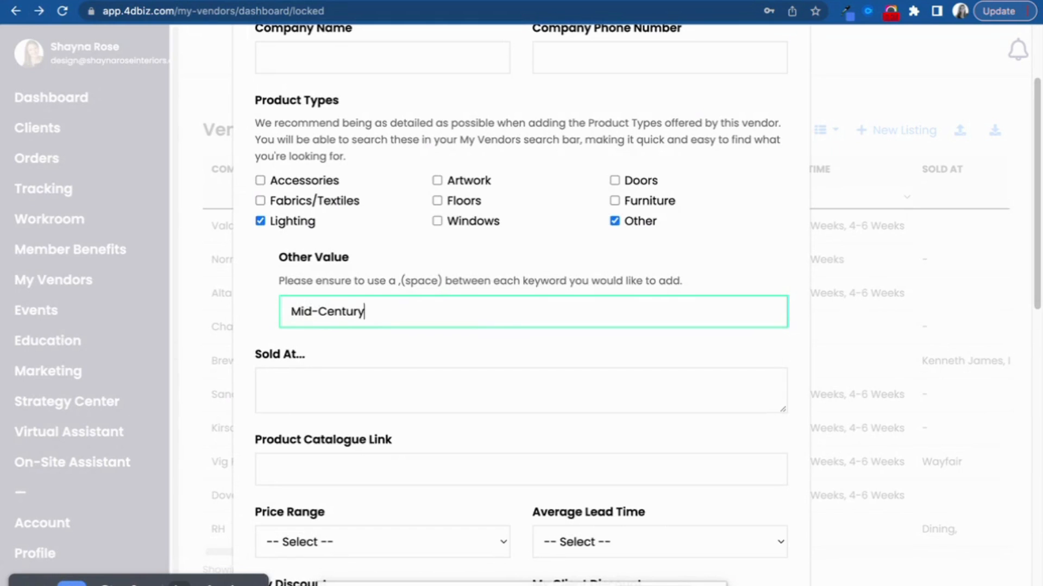
{"action": "type", "text": "Modern,"}
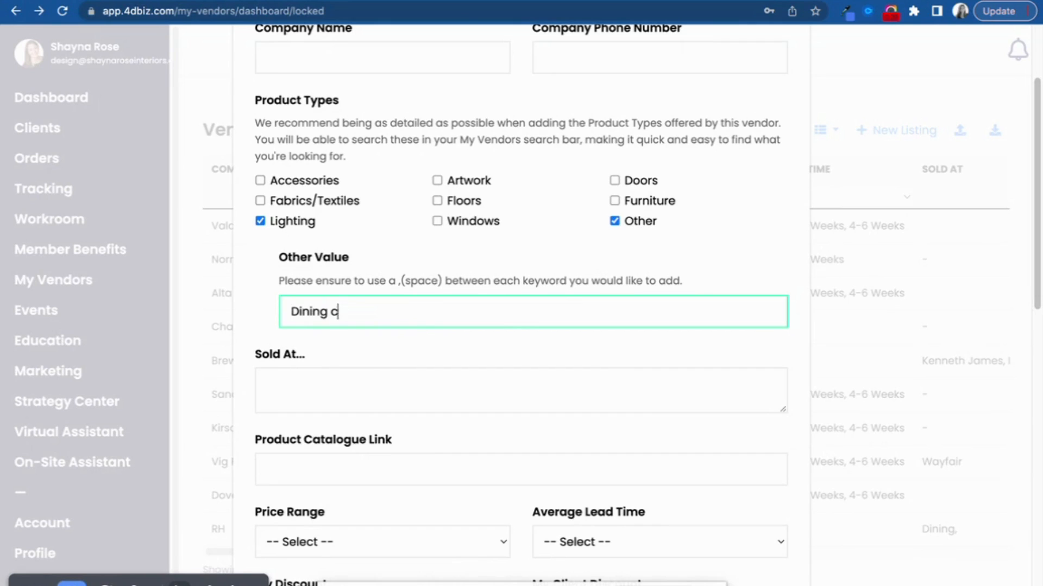
{"action": "type", "text": "hairs,"}
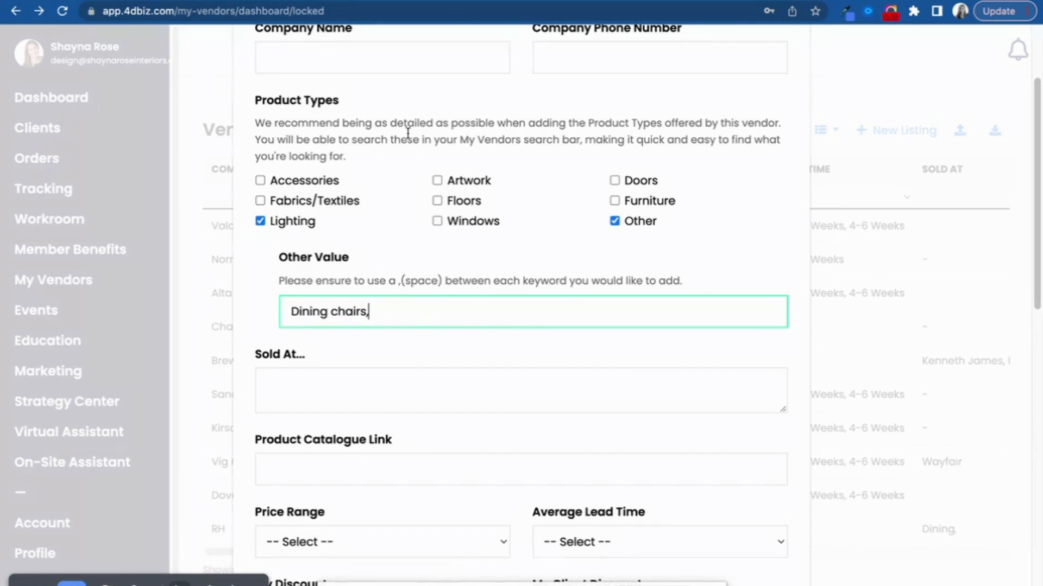
{"action": "mouse_move", "coordinate": [363, 273]}
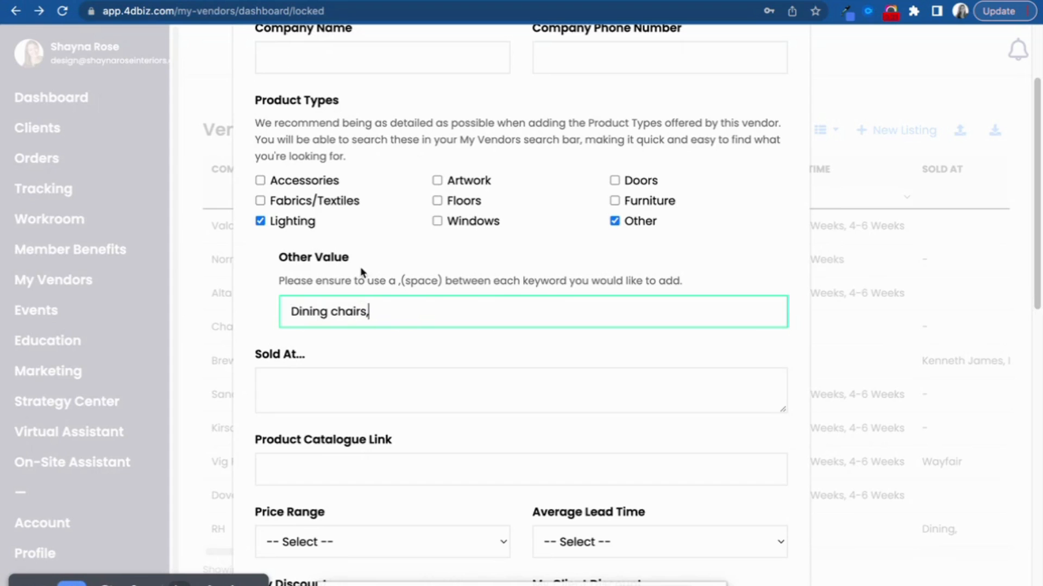
{"action": "mouse_move", "coordinate": [410, 313]}
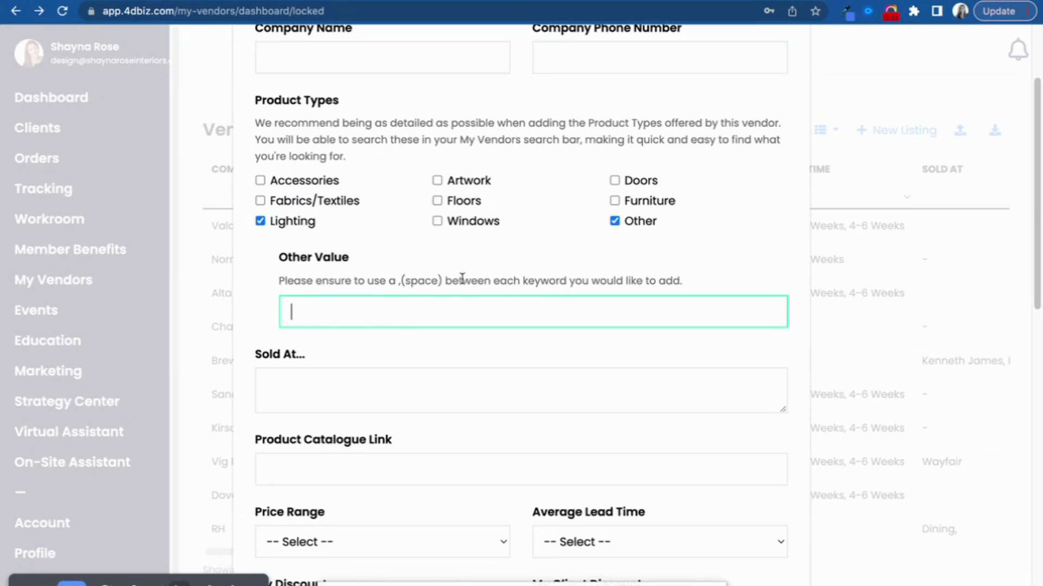
{"action": "mouse_move", "coordinate": [512, 258]}
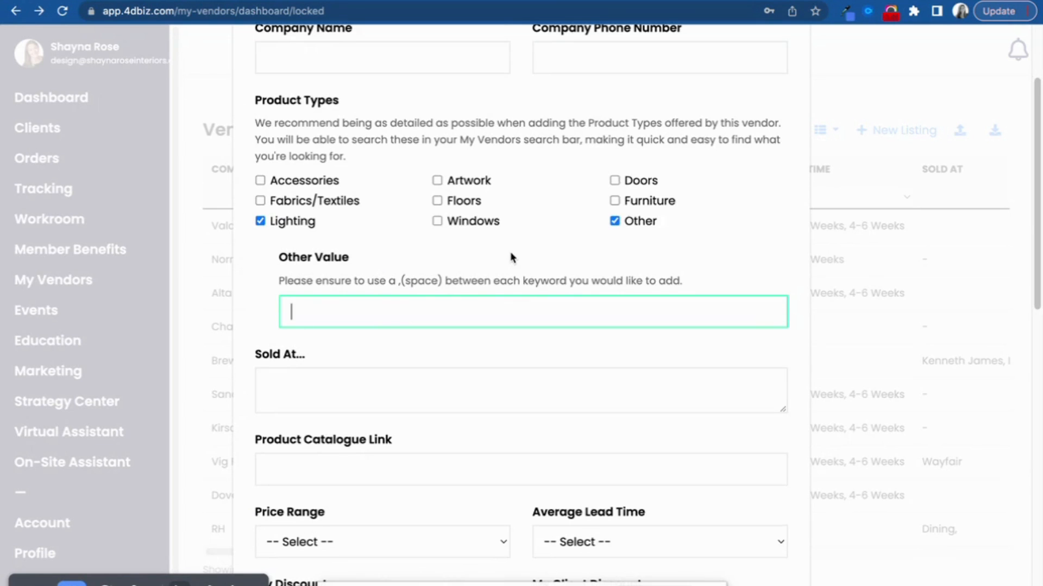
{"action": "scroll", "scroll_direction": "down", "scroll_amount": 3}
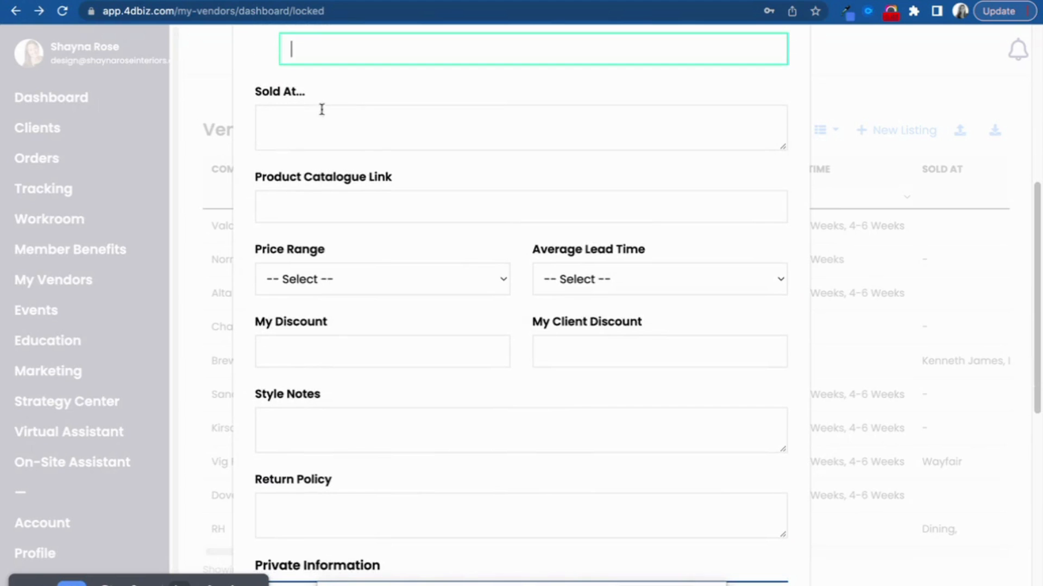
{"action": "scroll", "scroll_direction": "down", "scroll_amount": 3}
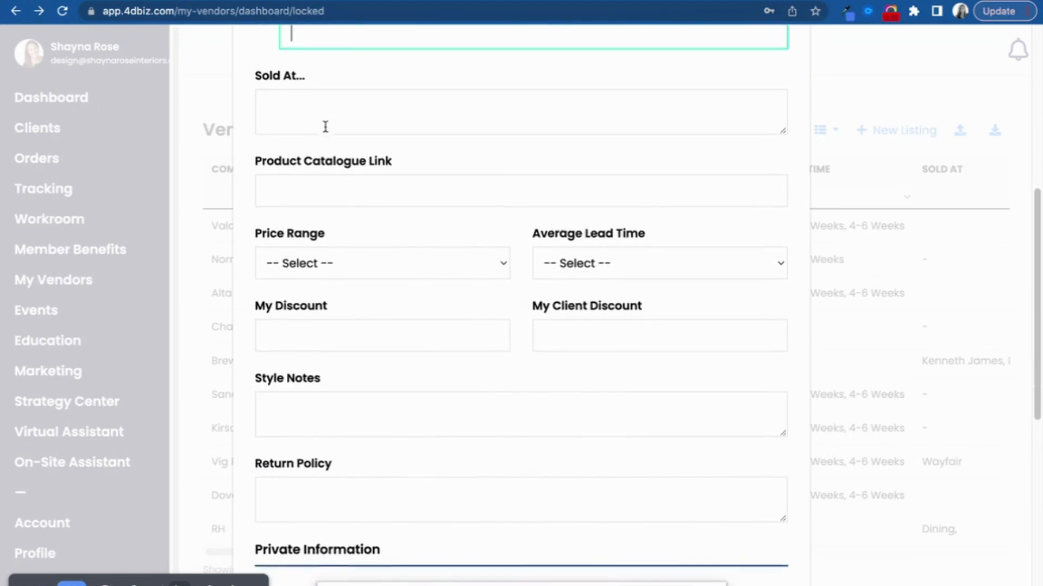
{"action": "scroll", "scroll_direction": "down", "scroll_amount": 3}
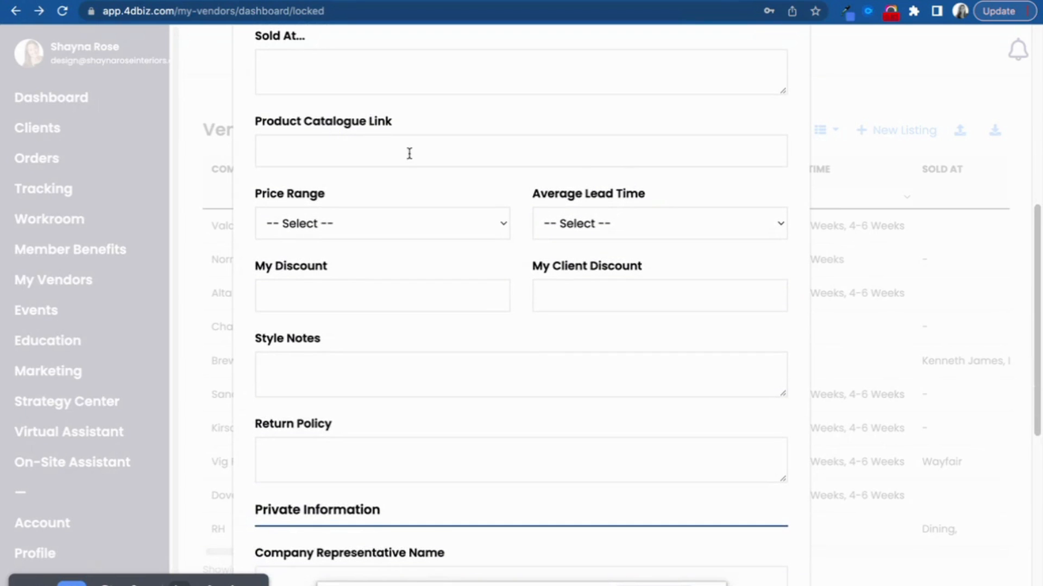
{"action": "scroll", "scroll_direction": "down", "scroll_amount": 3}
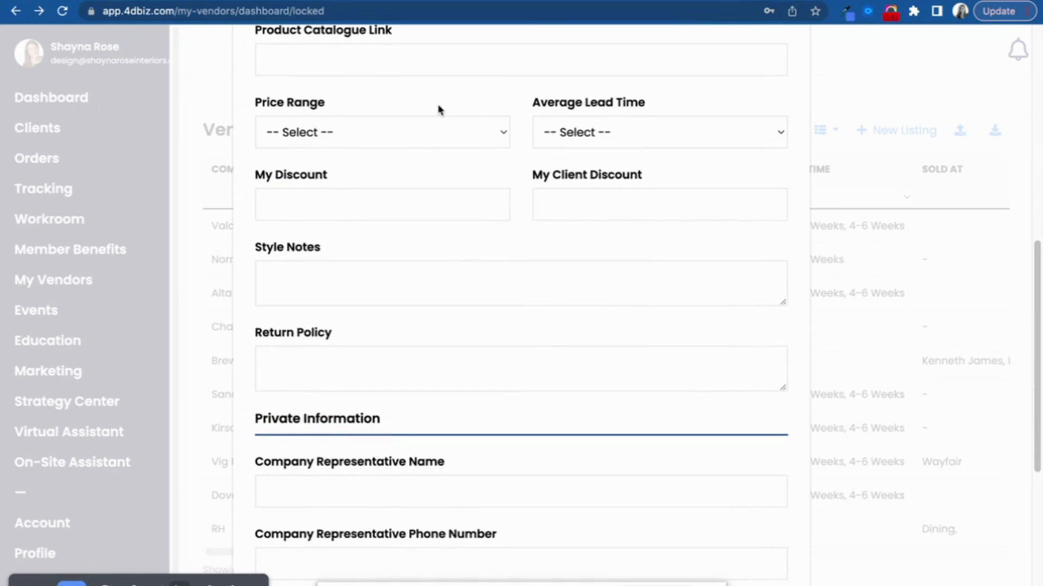
{"action": "mouse_move", "coordinate": [615, 141]}
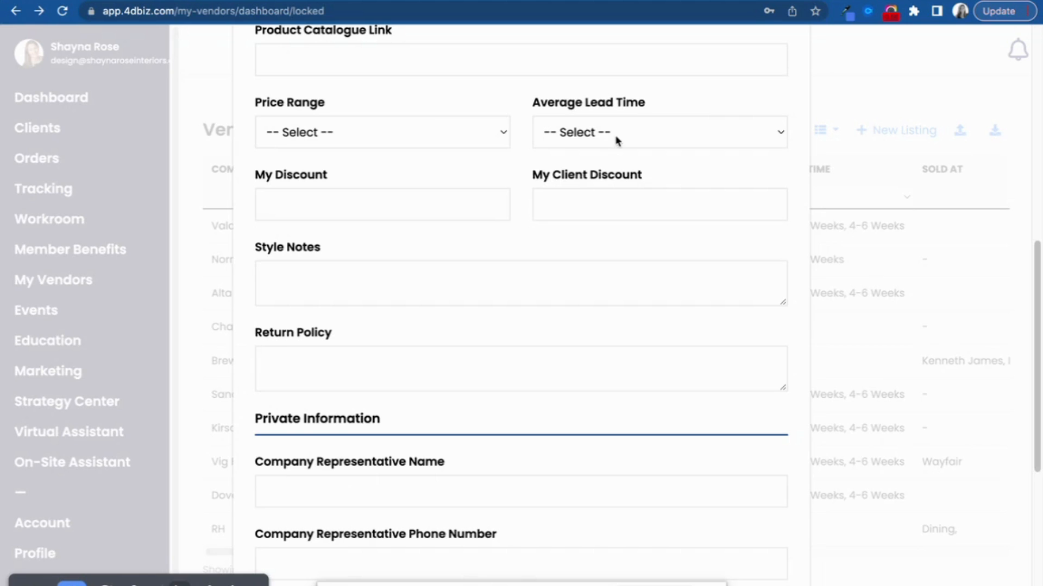
{"action": "left_click", "coordinate": [382, 204]}
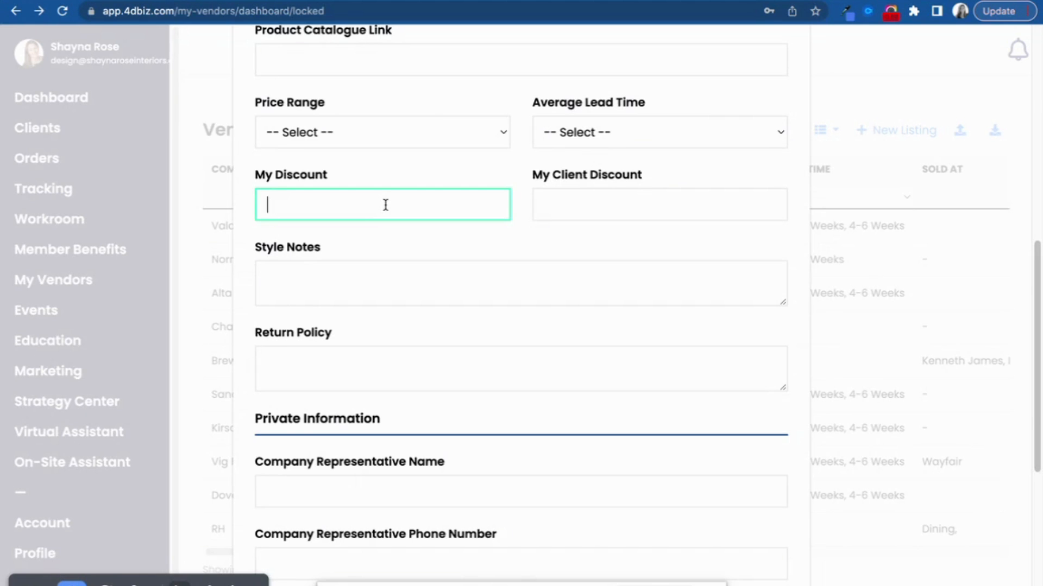
{"action": "mouse_move", "coordinate": [577, 200]}
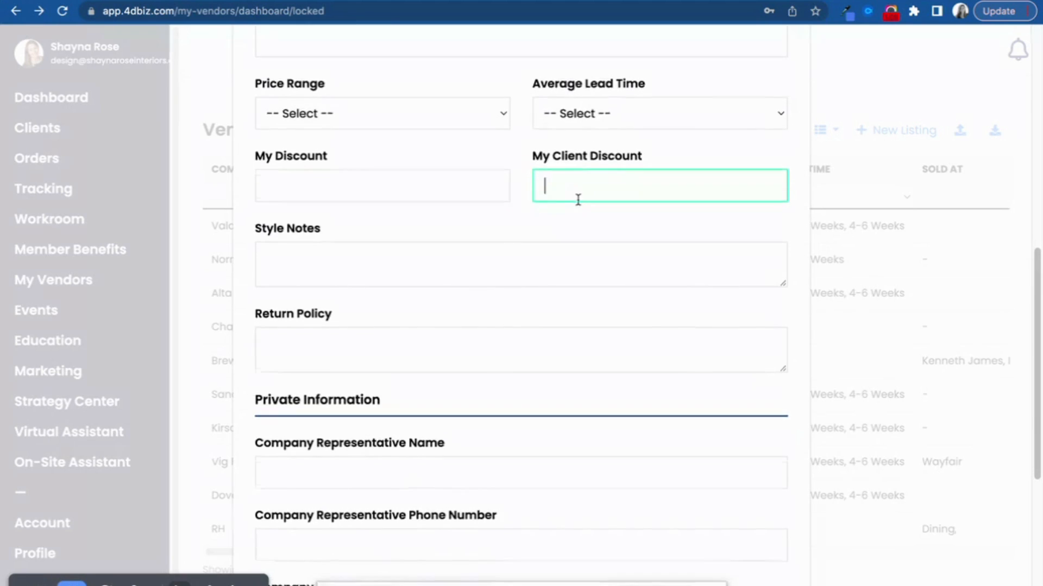
{"action": "scroll", "scroll_direction": "down", "scroll_amount": 3}
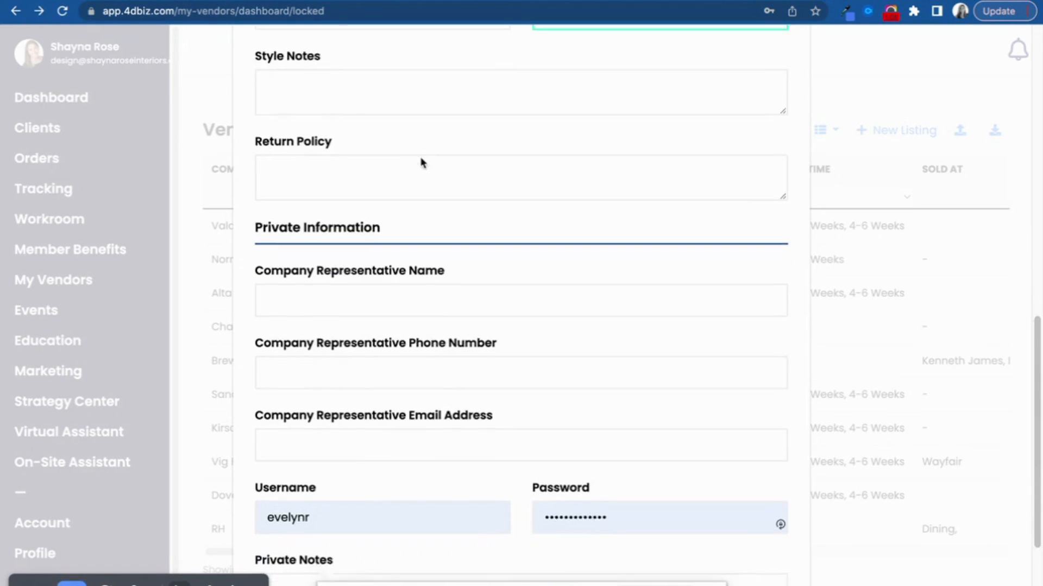
{"action": "scroll", "scroll_direction": "down", "scroll_amount": 3}
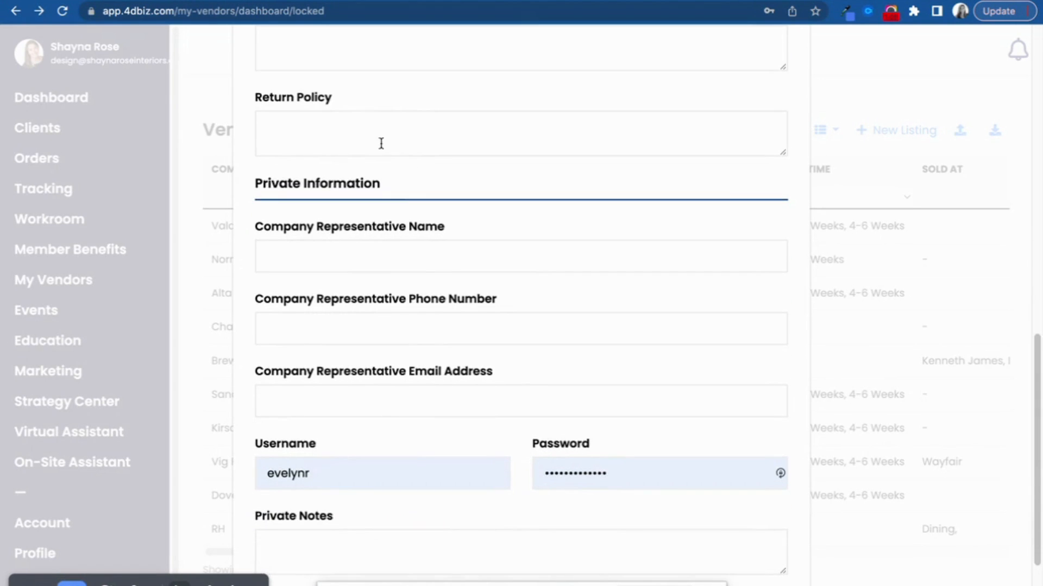
{"action": "scroll", "scroll_direction": "down", "scroll_amount": 3}
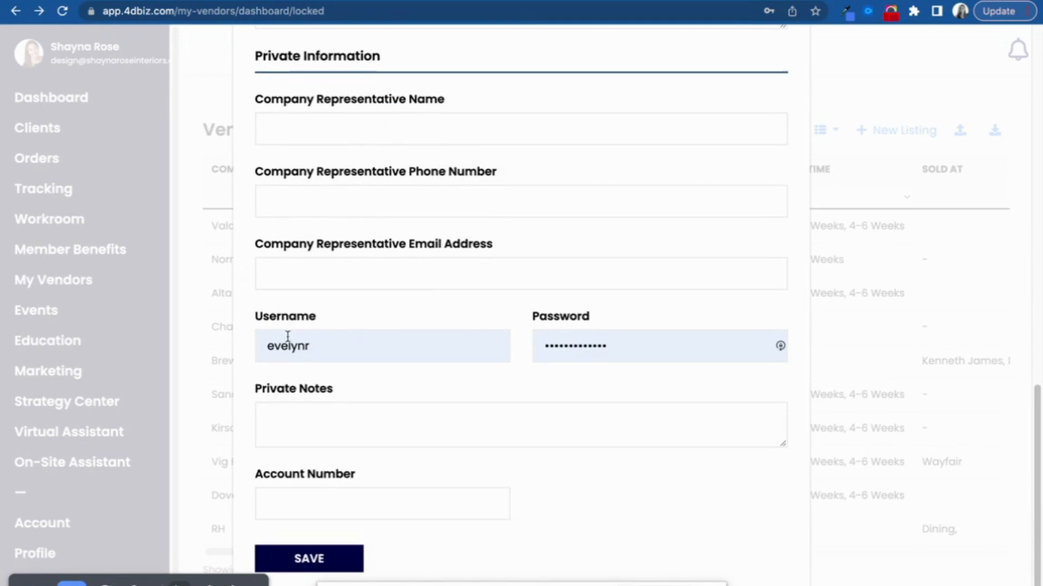
{"action": "mouse_move", "coordinate": [455, 389]}
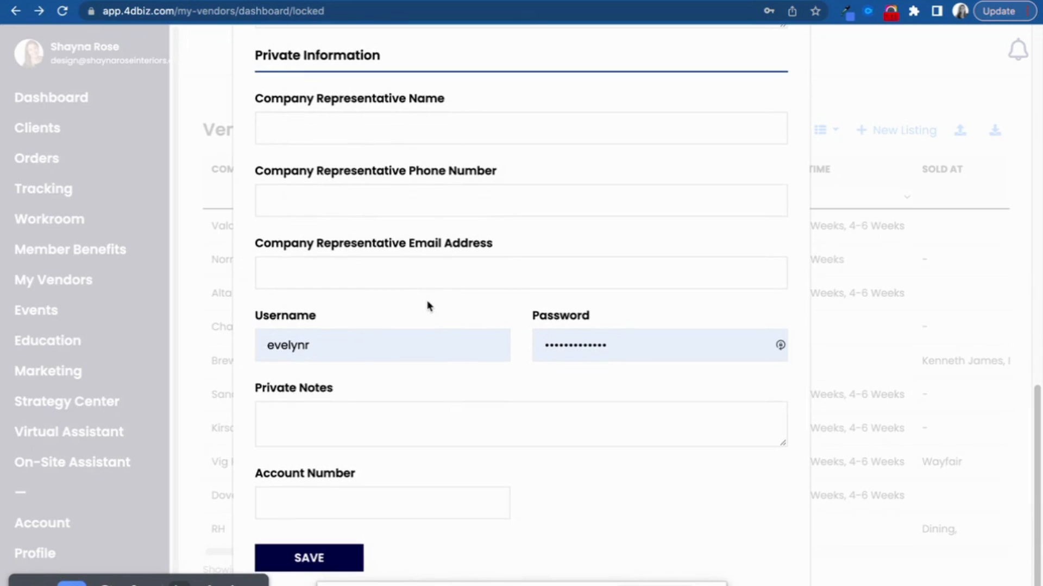
{"action": "mouse_move", "coordinate": [544, 479]}
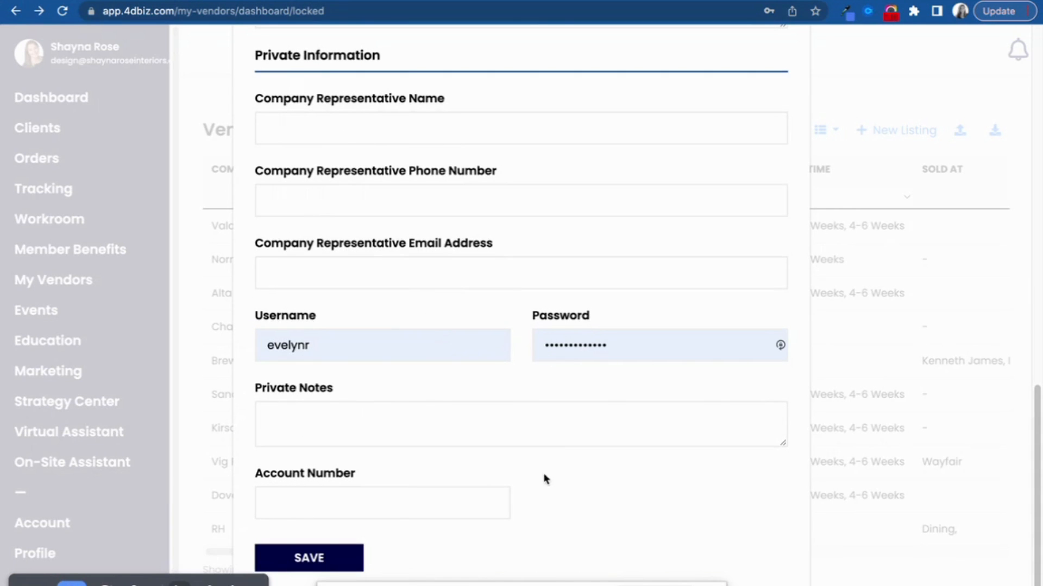
{"action": "scroll", "scroll_direction": "up", "scroll_amount": 3}
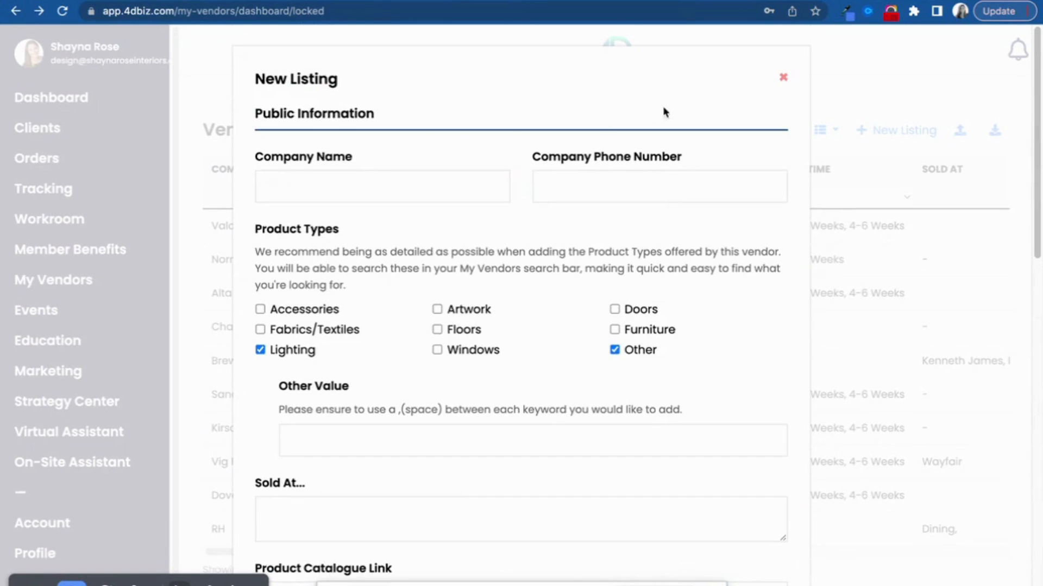
{"action": "mouse_move", "coordinate": [564, 413]}
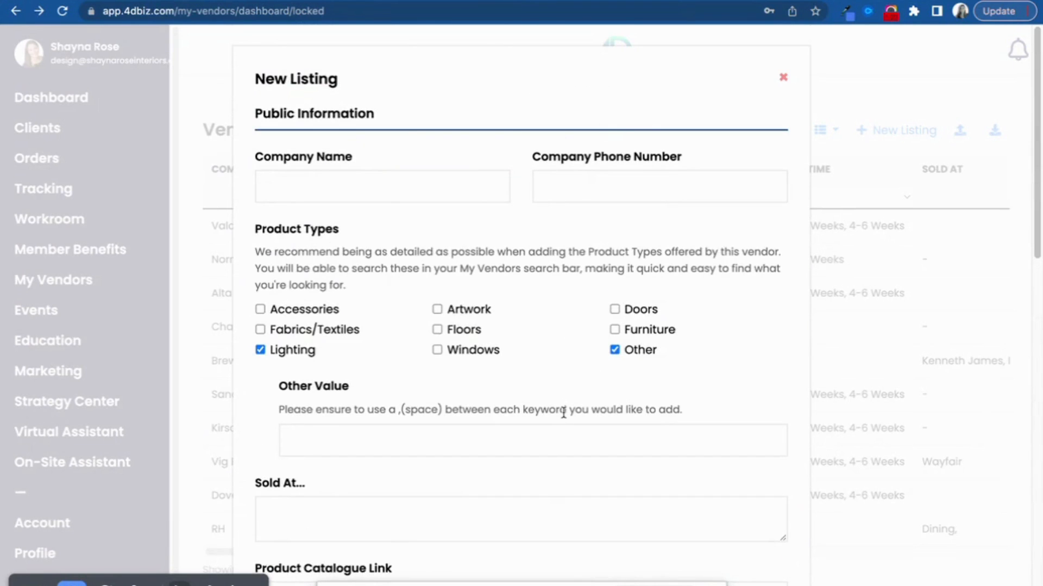
{"action": "mouse_move", "coordinate": [782, 78]}
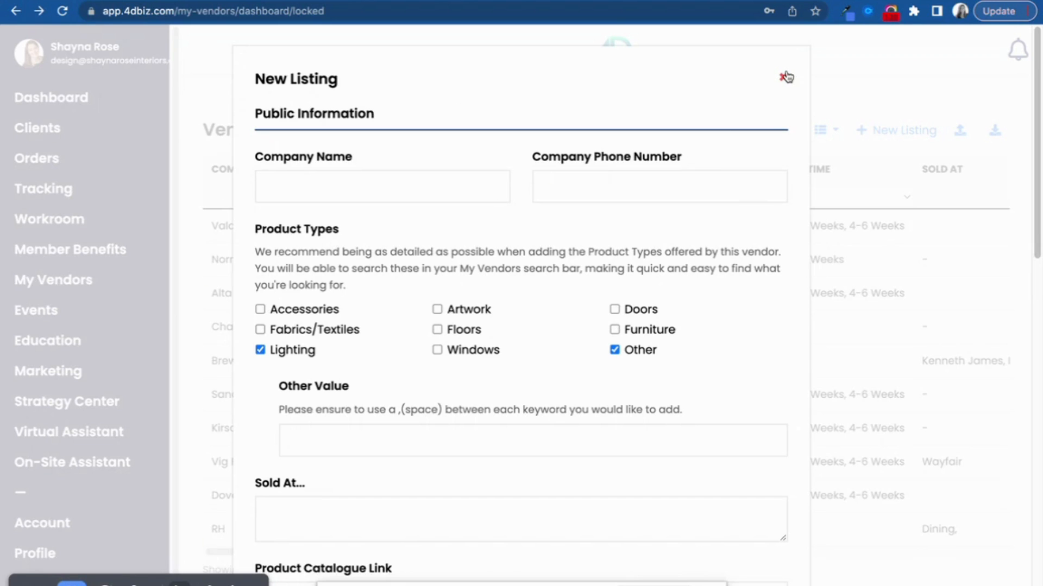
Close the New Listing form without saving, returning to the Vendor Directory
{"action": "left_click", "coordinate": [785, 76]}
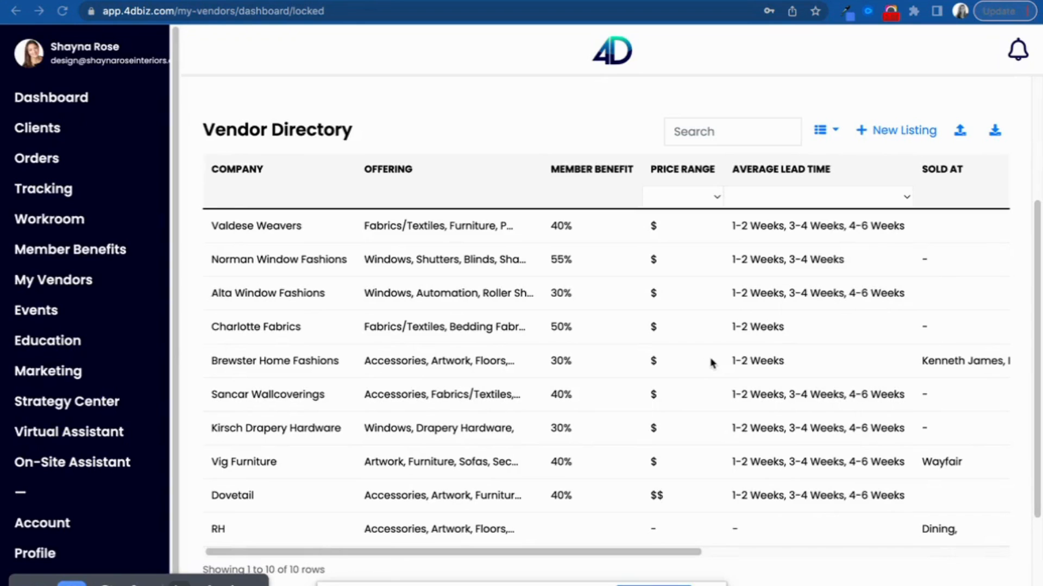
{"action": "mouse_move", "coordinate": [630, 357]}
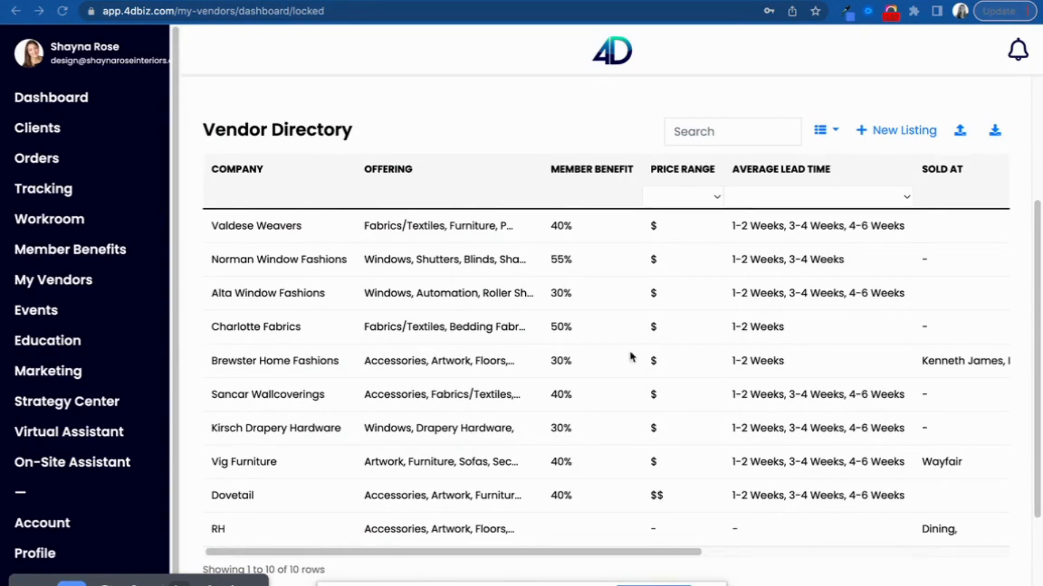
{"action": "mouse_move", "coordinate": [279, 455]}
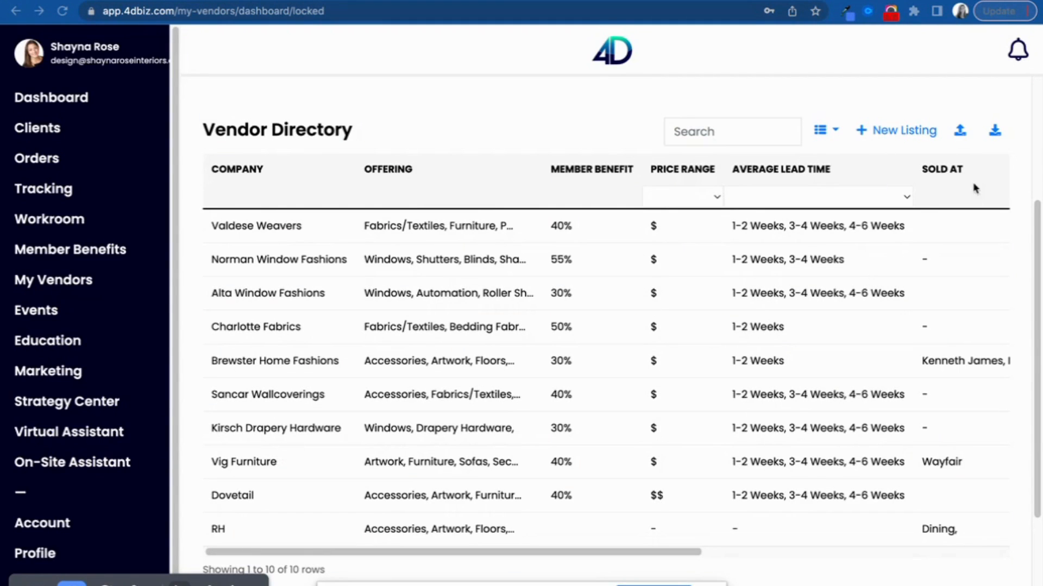
{"action": "mouse_move", "coordinate": [653, 393]}
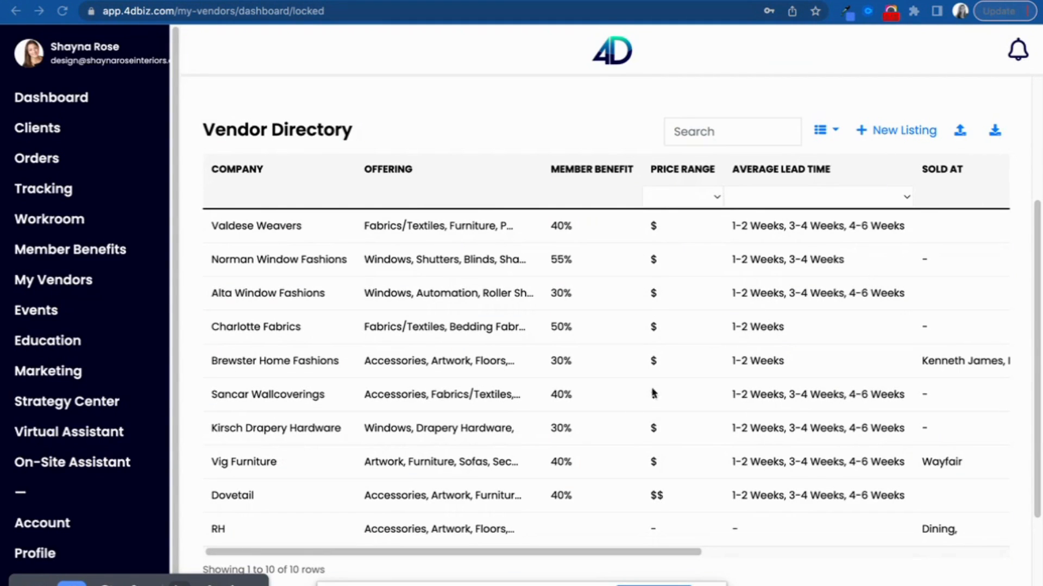
{"action": "mouse_move", "coordinate": [623, 413]}
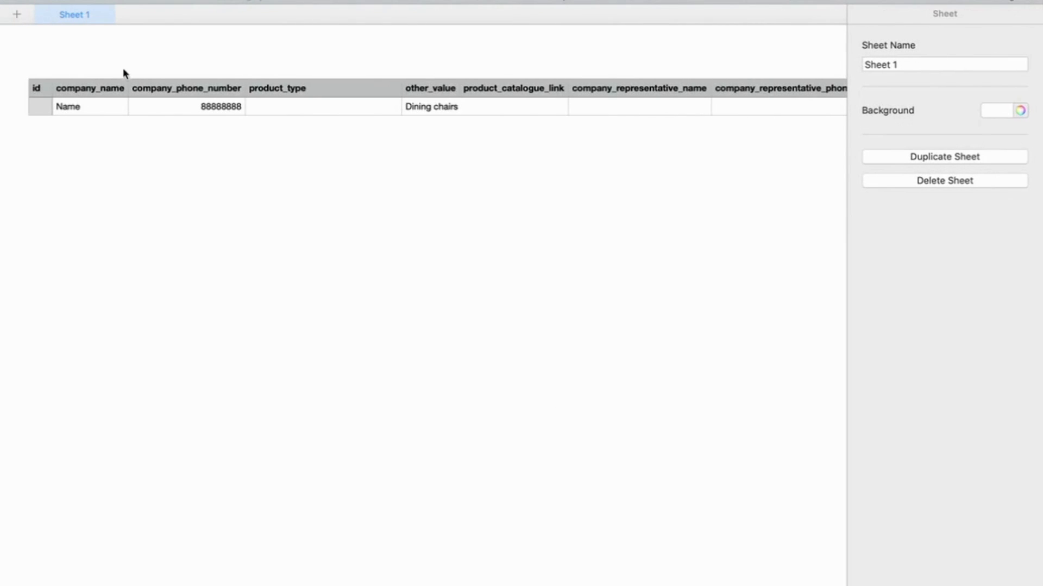
{"action": "mouse_move", "coordinate": [237, 87]}
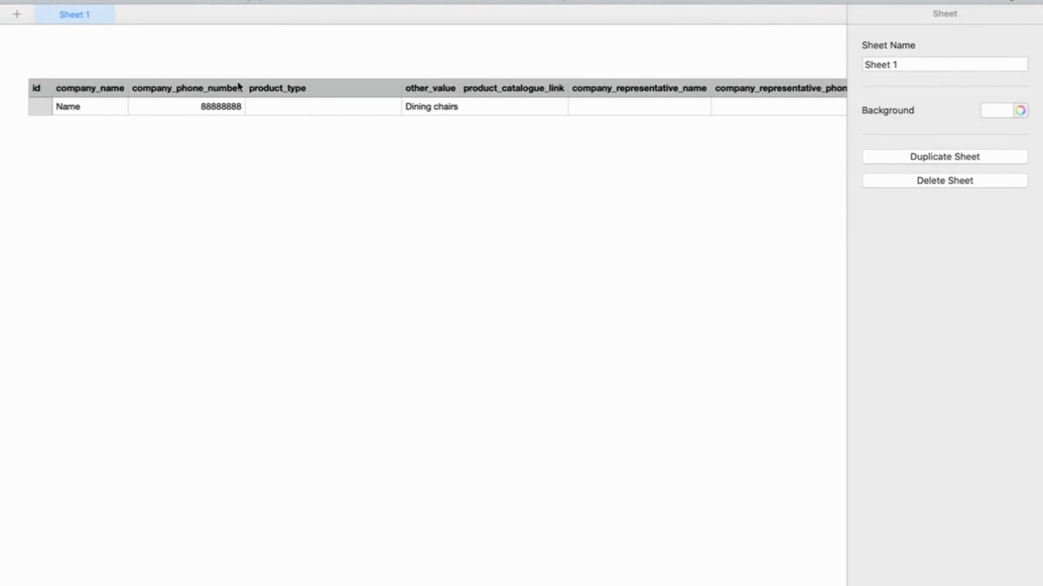
{"action": "mouse_move", "coordinate": [387, 88]}
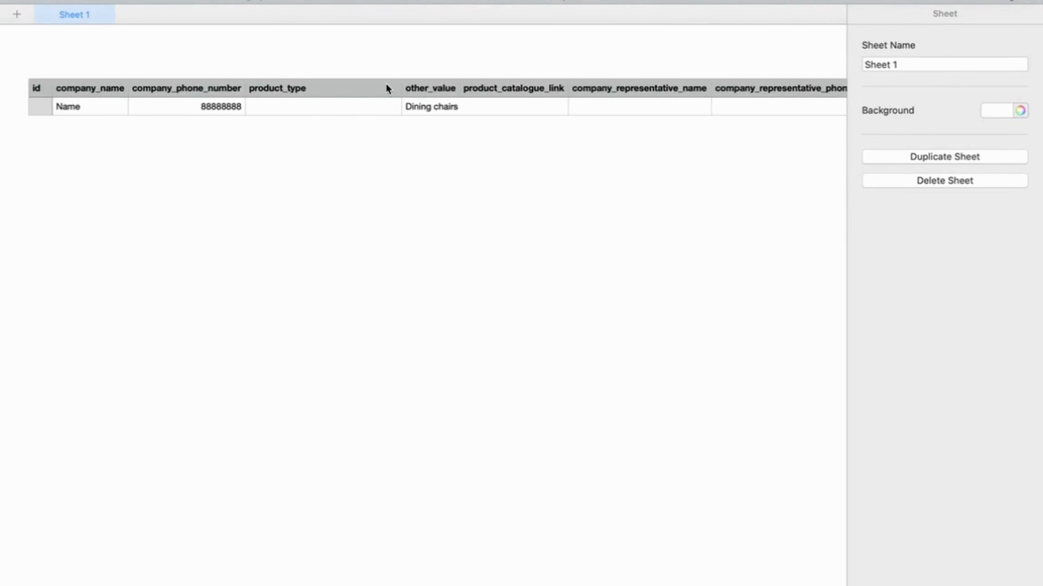
{"action": "mouse_move", "coordinate": [404, 94]}
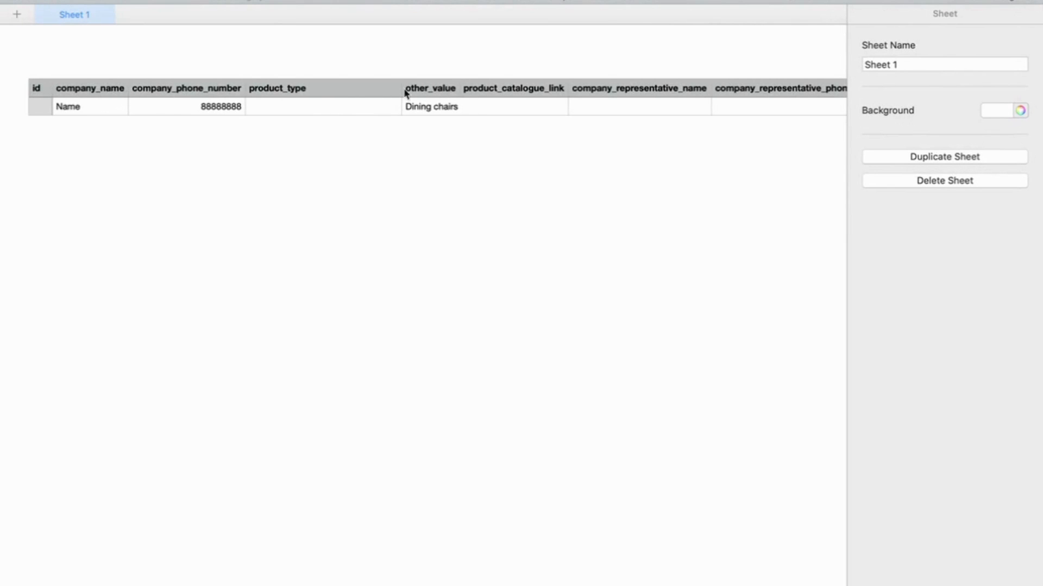
{"action": "mouse_move", "coordinate": [188, 102]}
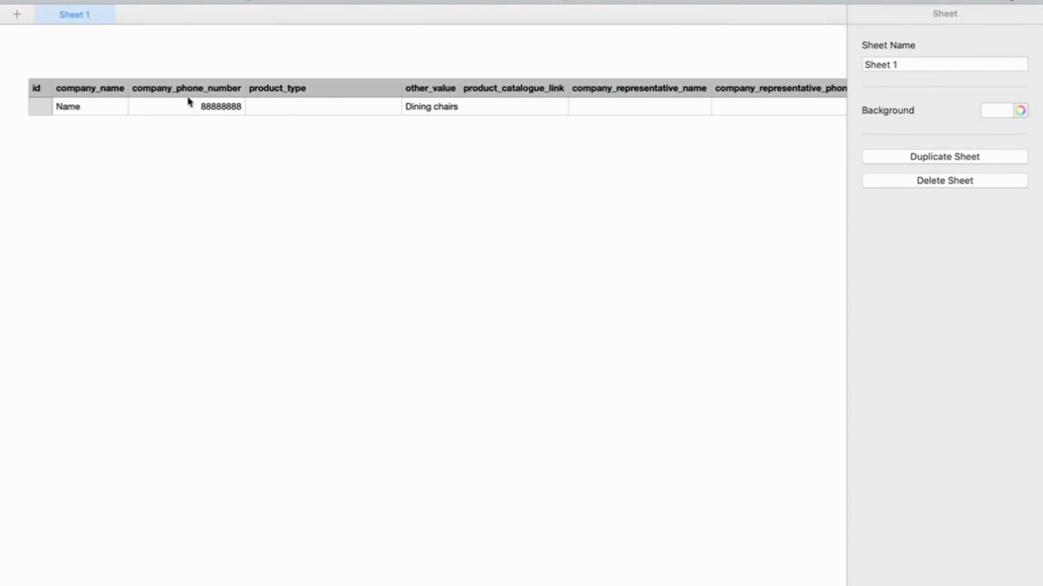
{"action": "left_click", "coordinate": [277, 88]}
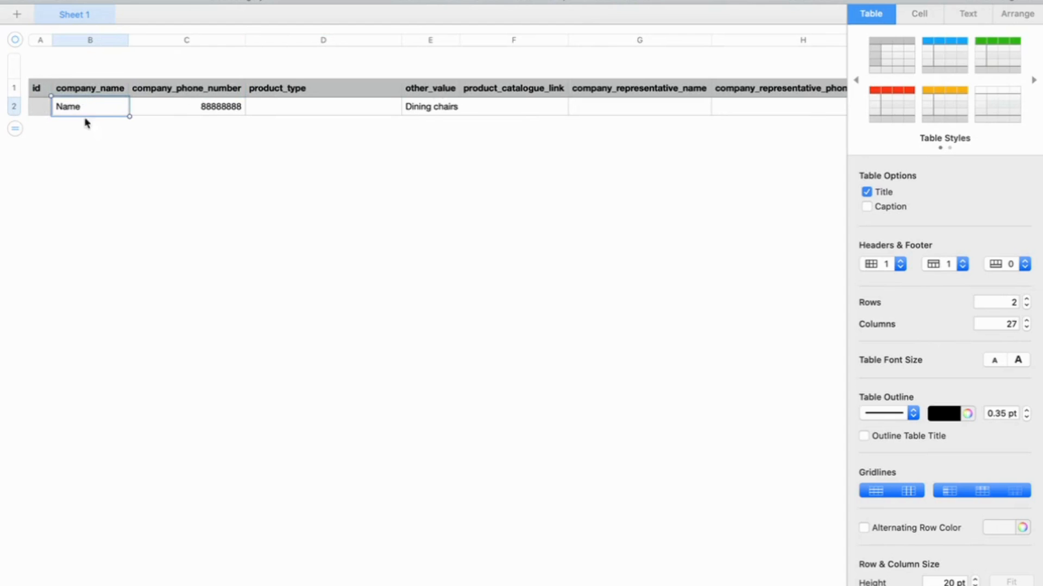
{"action": "mouse_move", "coordinate": [147, 474]}
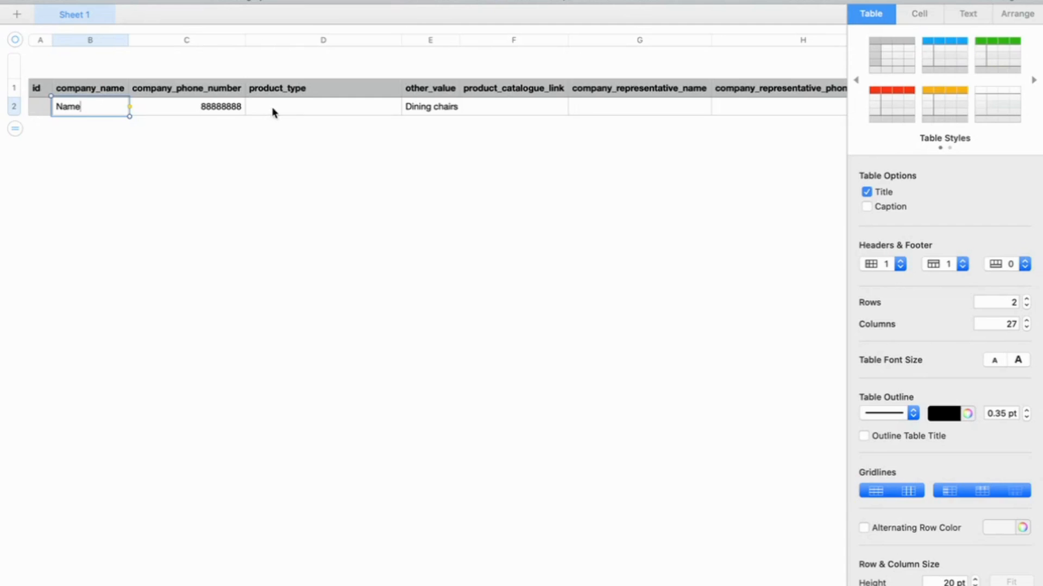
{"action": "mouse_move", "coordinate": [399, 132]}
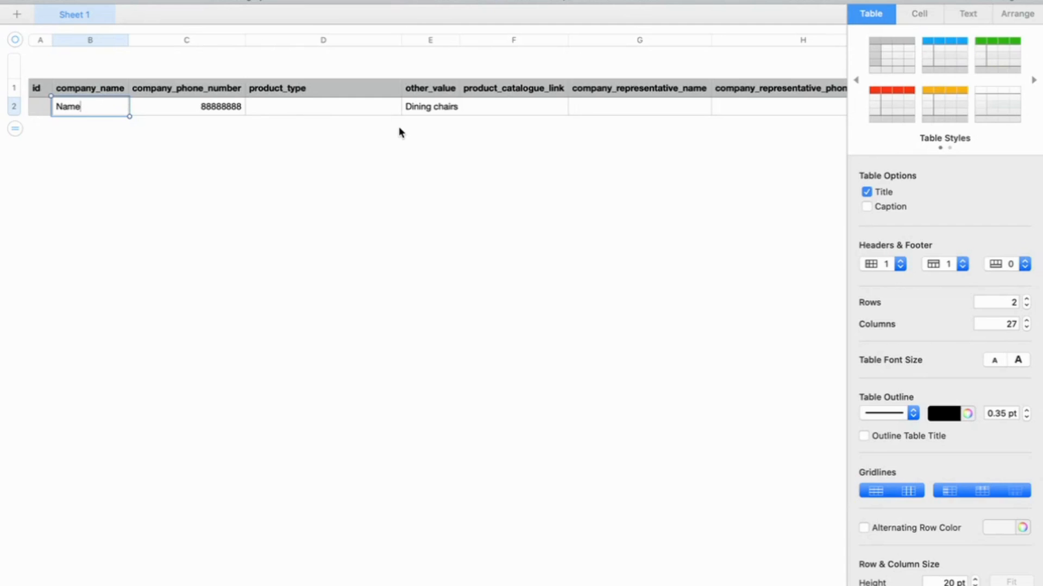
{"action": "mouse_move", "coordinate": [410, 235]}
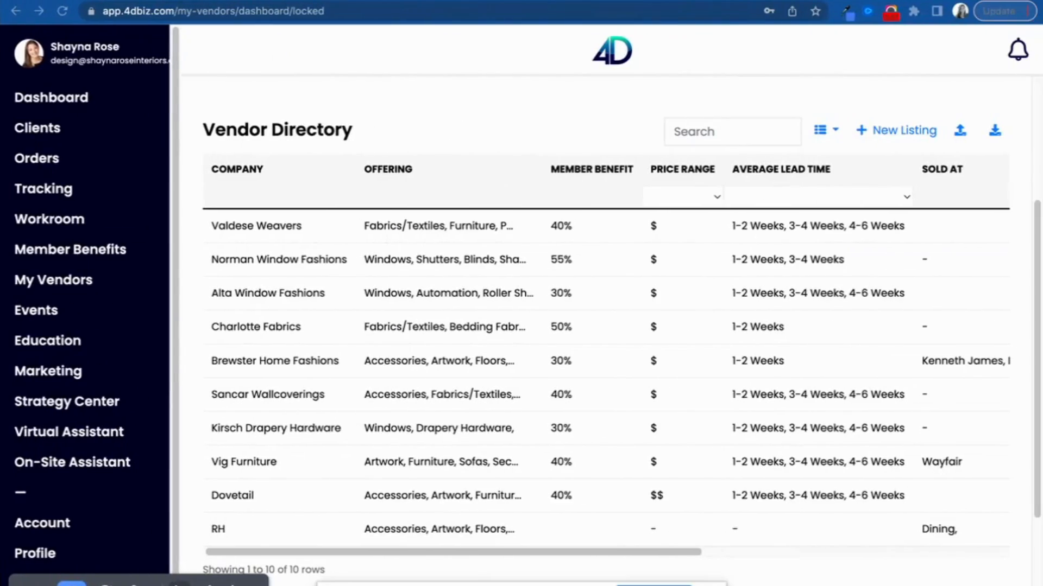
{"action": "mouse_move", "coordinate": [700, 364]}
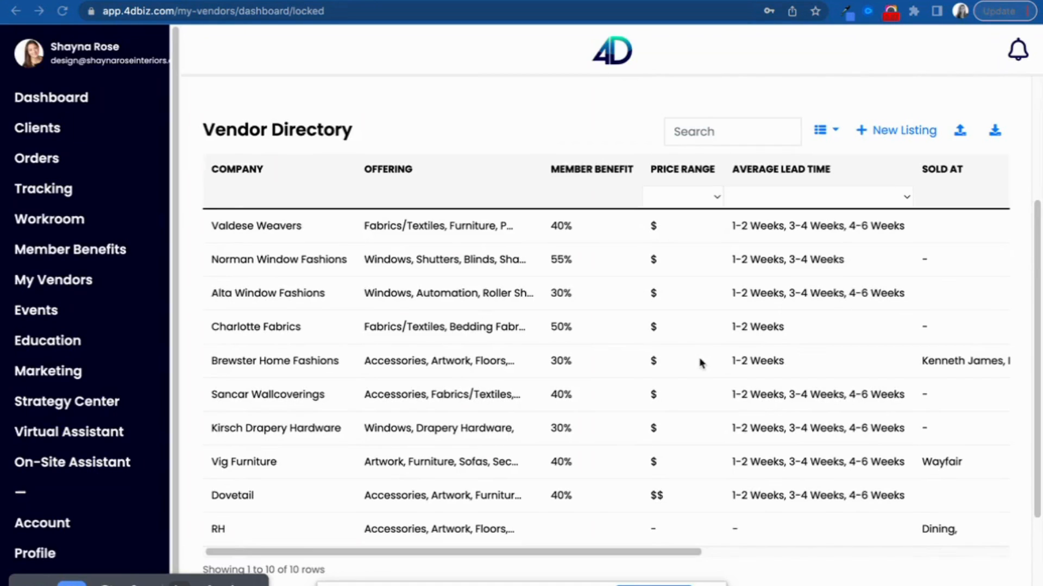
{"action": "mouse_move", "coordinate": [934, 158]}
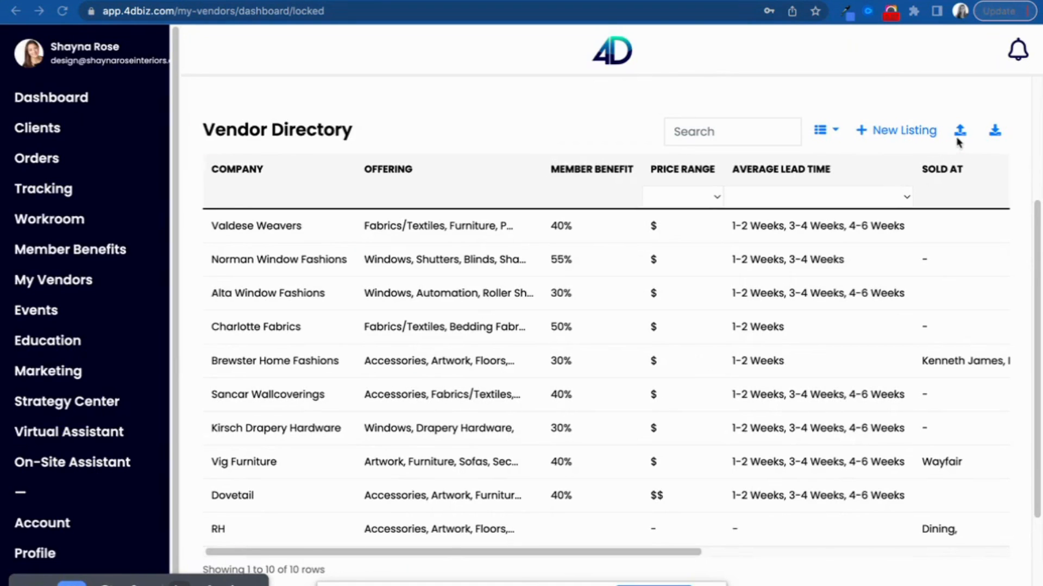
{"action": "left_click", "coordinate": [959, 130]}
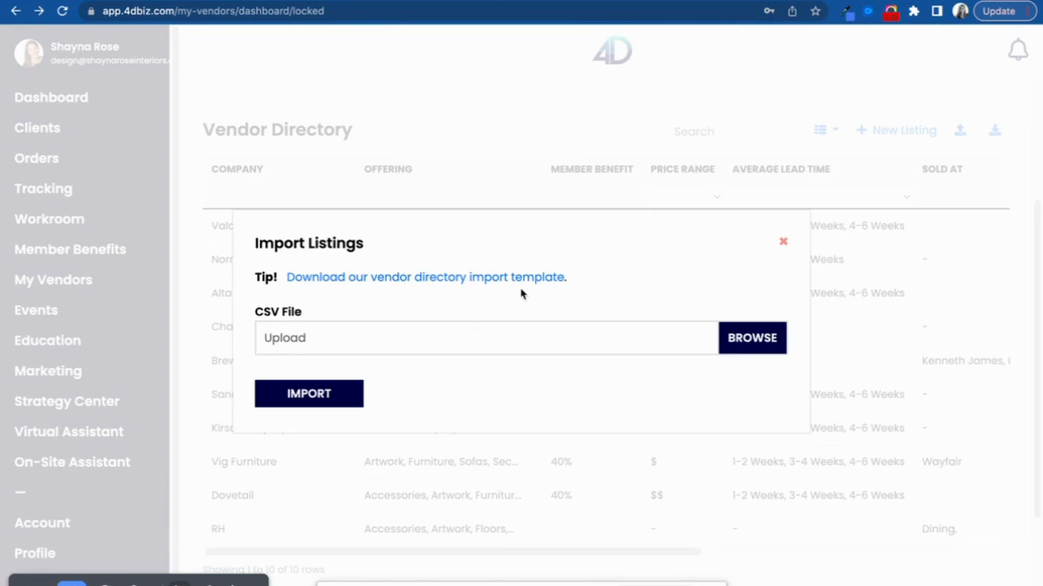
{"action": "mouse_move", "coordinate": [426, 354]}
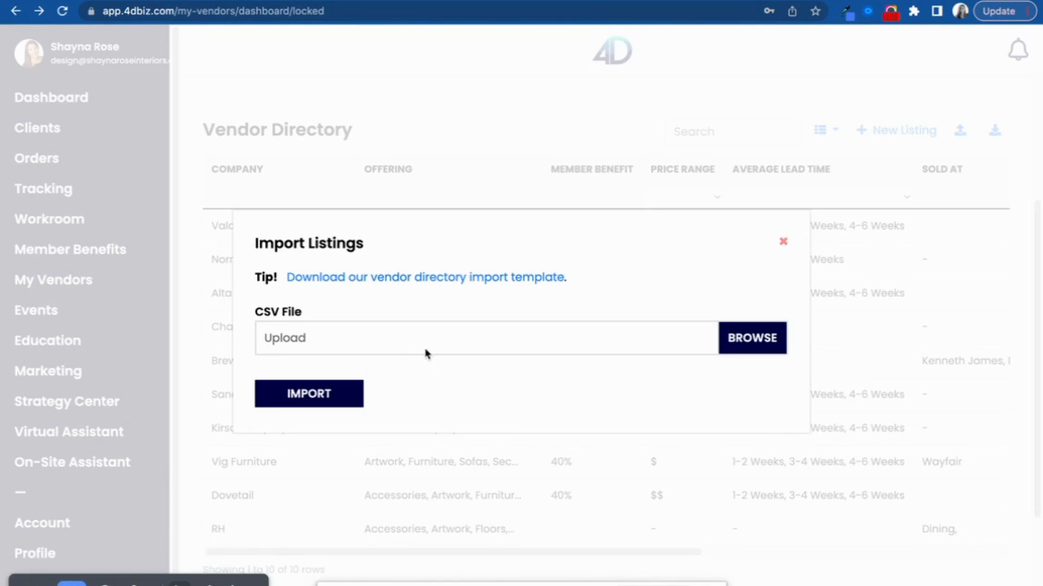
{"action": "mouse_move", "coordinate": [800, 241]}
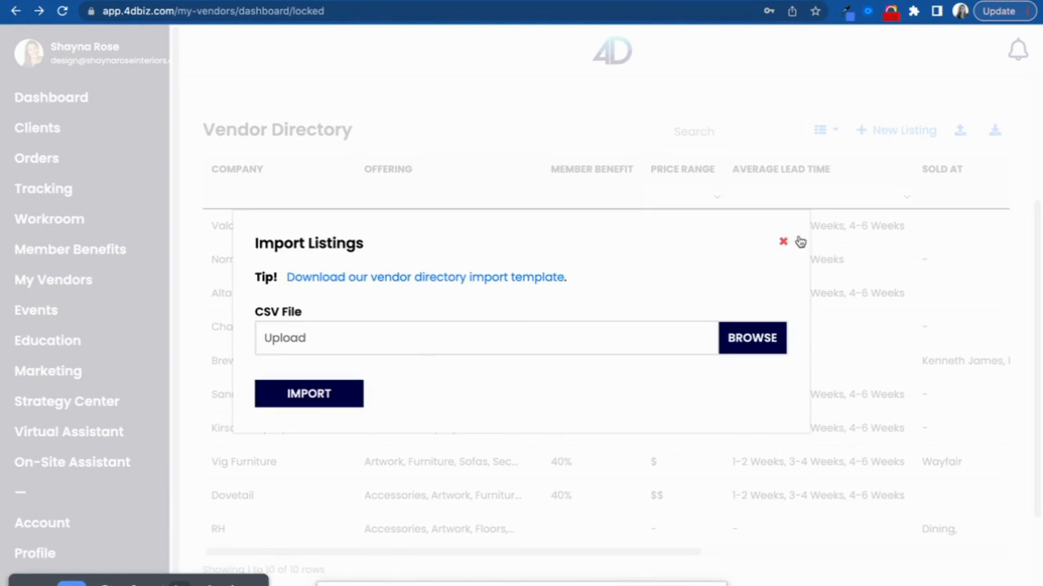
{"action": "left_click", "coordinate": [783, 241]}
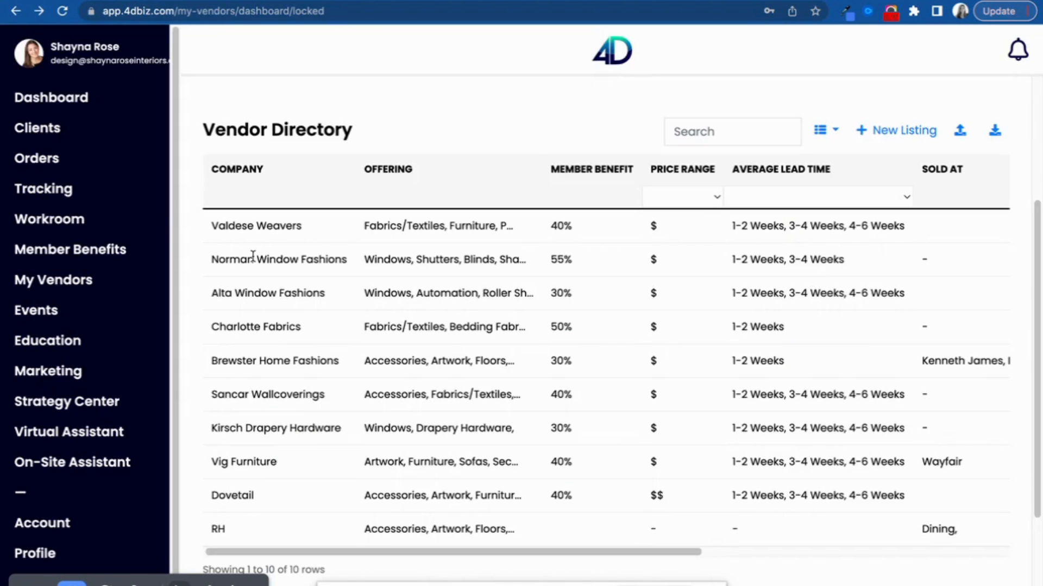
{"action": "mouse_move", "coordinate": [249, 244]}
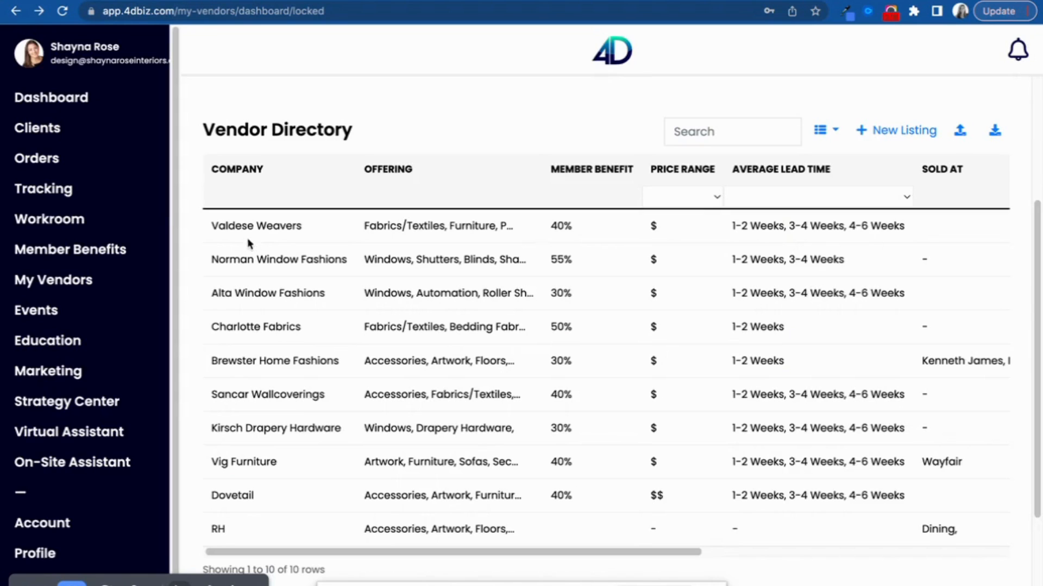
{"action": "mouse_move", "coordinate": [331, 189]}
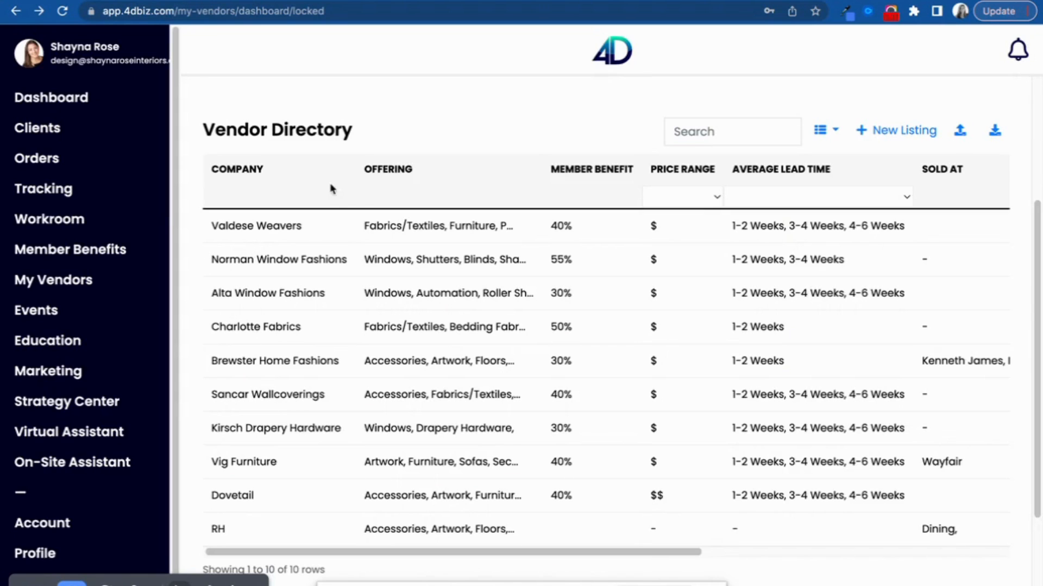
{"action": "mouse_move", "coordinate": [295, 239]}
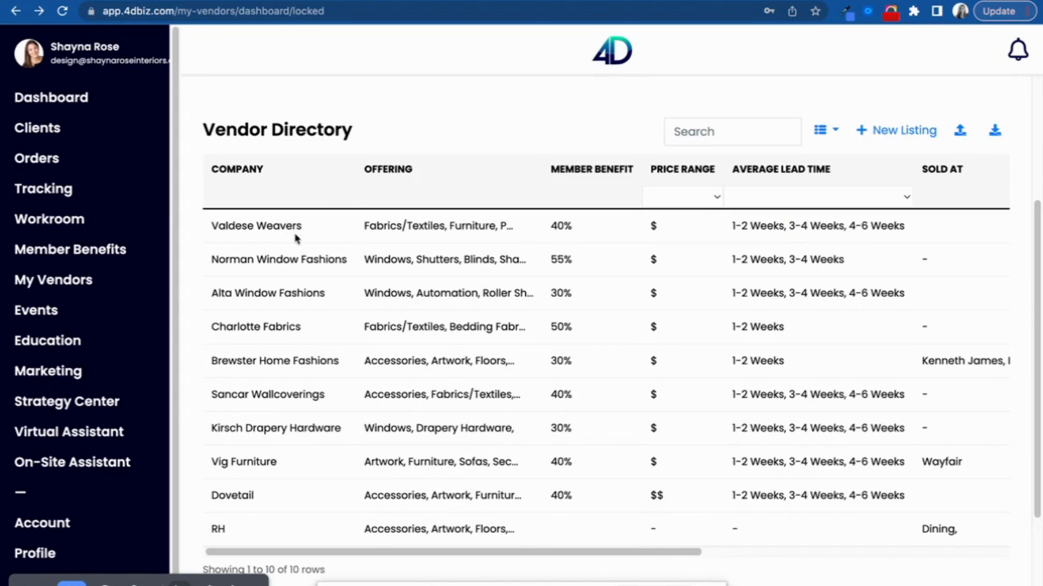
View the Valdese Weavers listing page with its background, offerings, catalogue and price range
{"action": "left_click", "coordinate": [256, 226]}
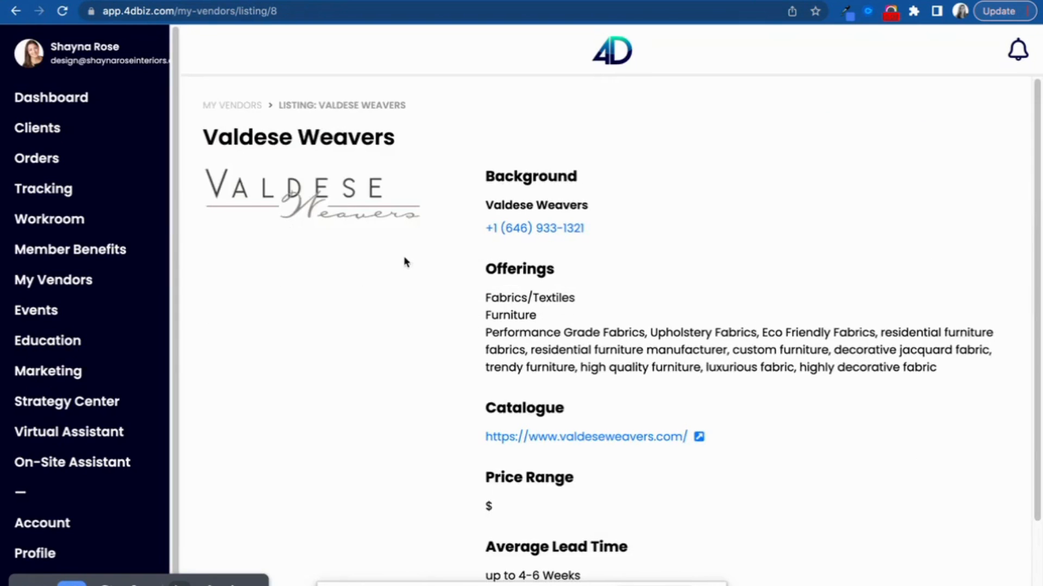
{"action": "scroll", "scroll_direction": "down", "scroll_amount": 3}
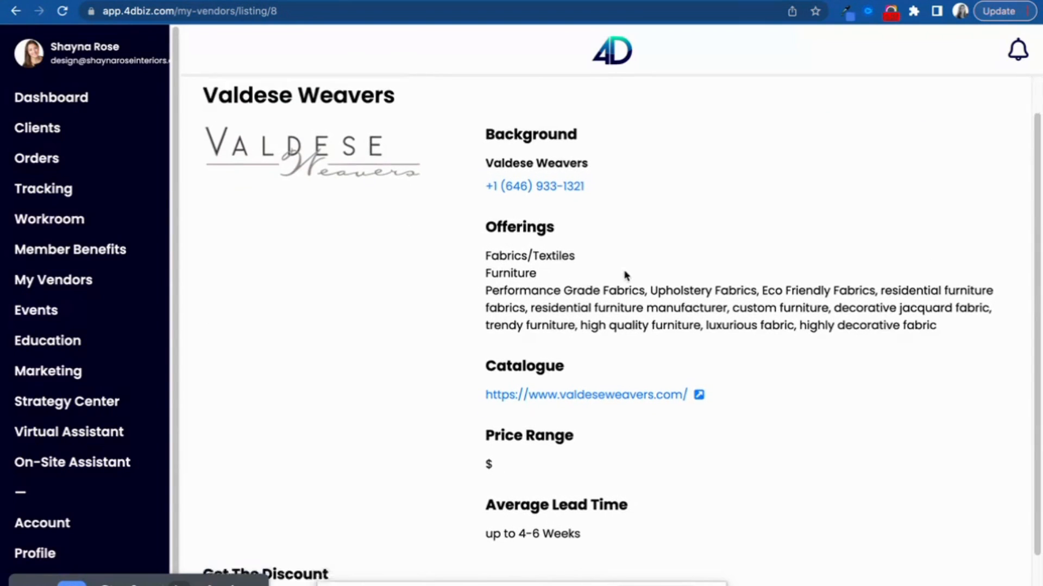
{"action": "scroll", "scroll_direction": "up", "scroll_amount": 3}
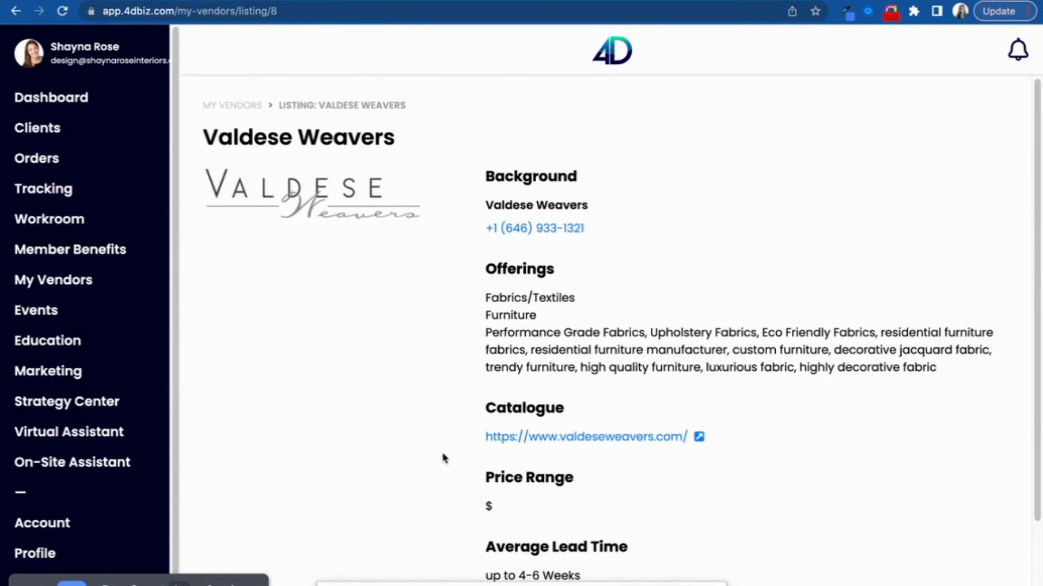
{"action": "mouse_move", "coordinate": [893, 116]}
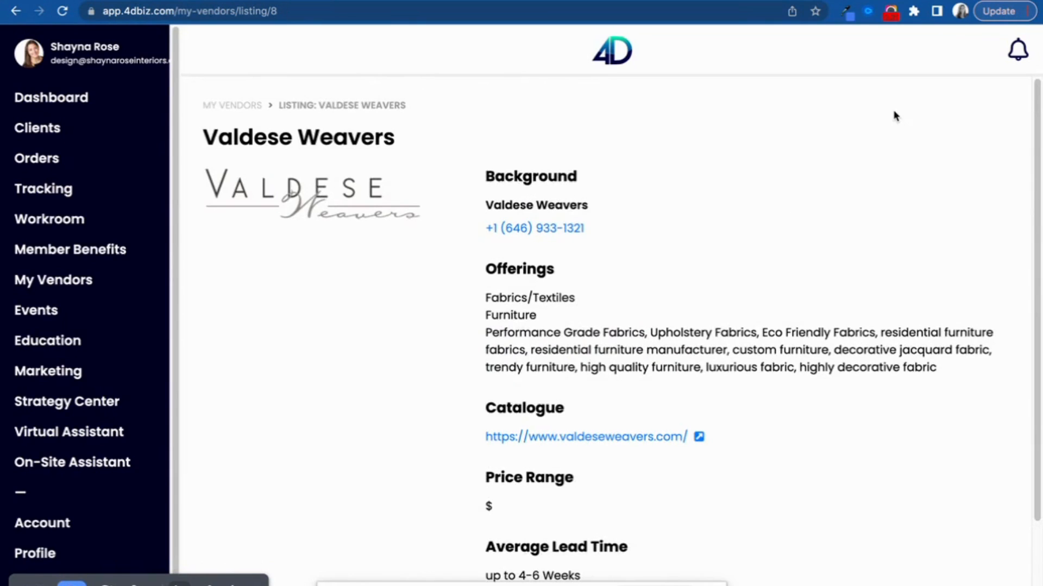
{"action": "mouse_move", "coordinate": [886, 112]}
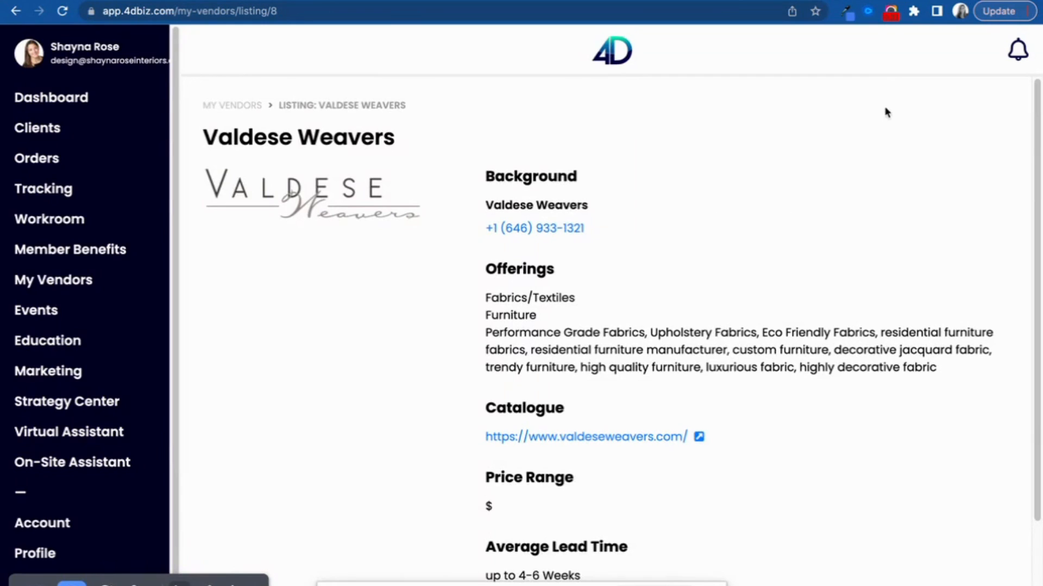